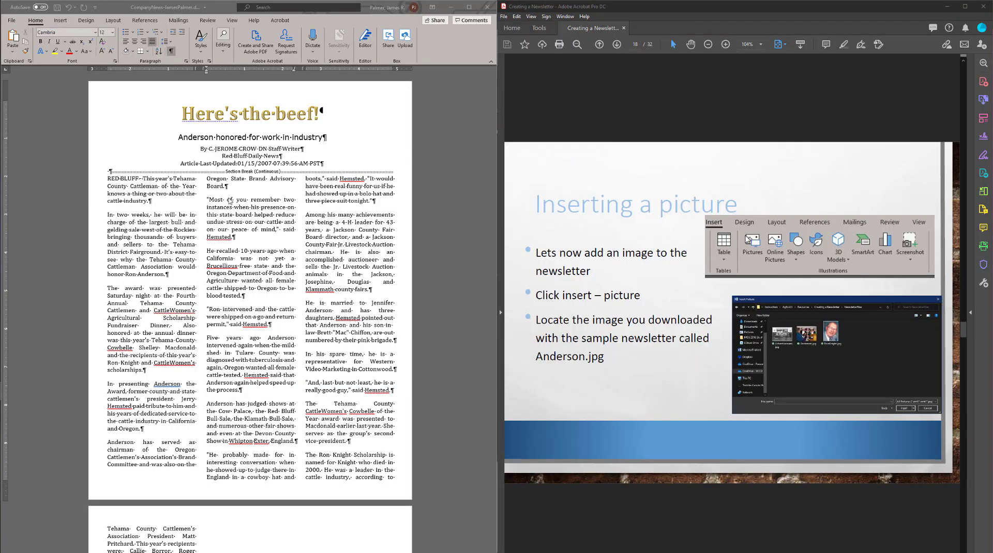
mouse_move(471, 179)
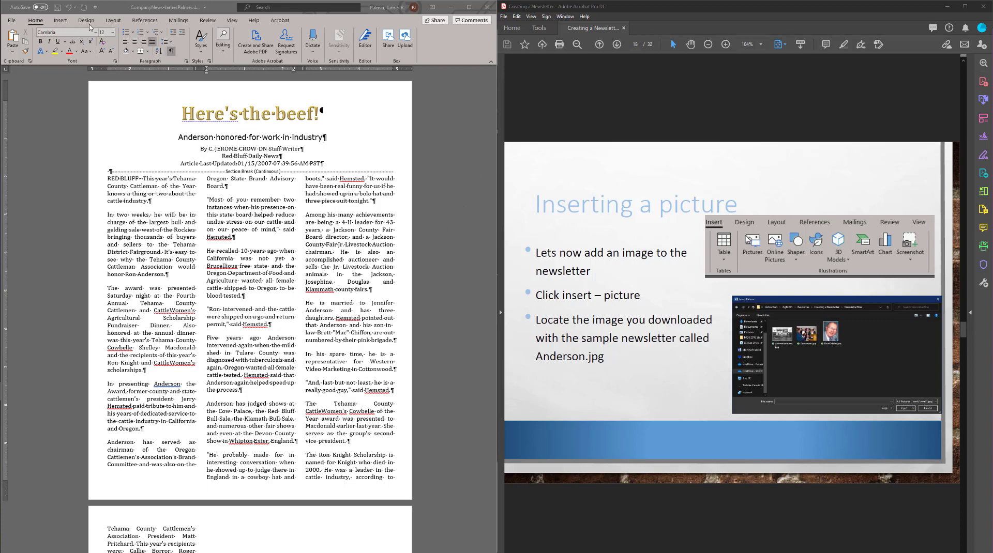
Show the Insert Pictures sources: This Device, Stock Images and Online Pictures
left_click(60, 20)
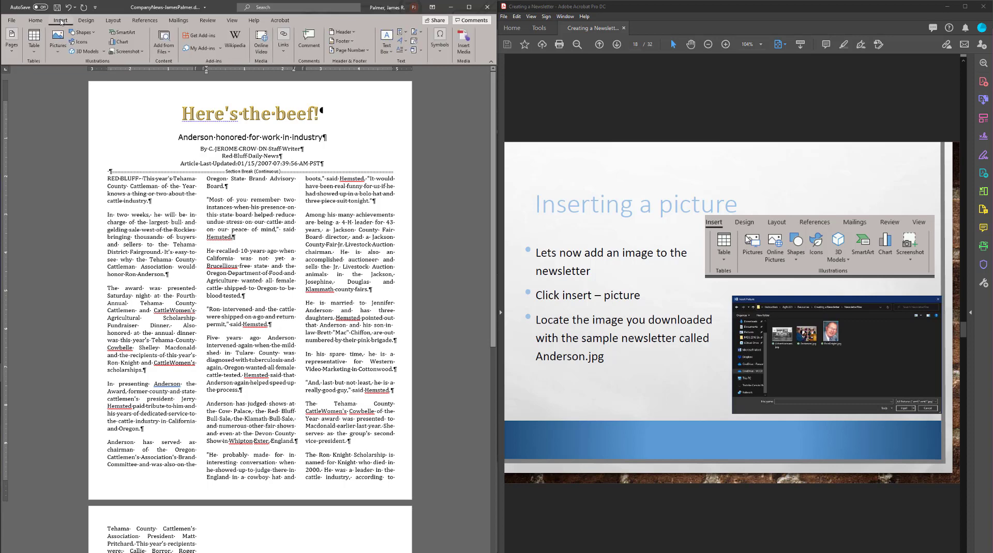
left_click(57, 39)
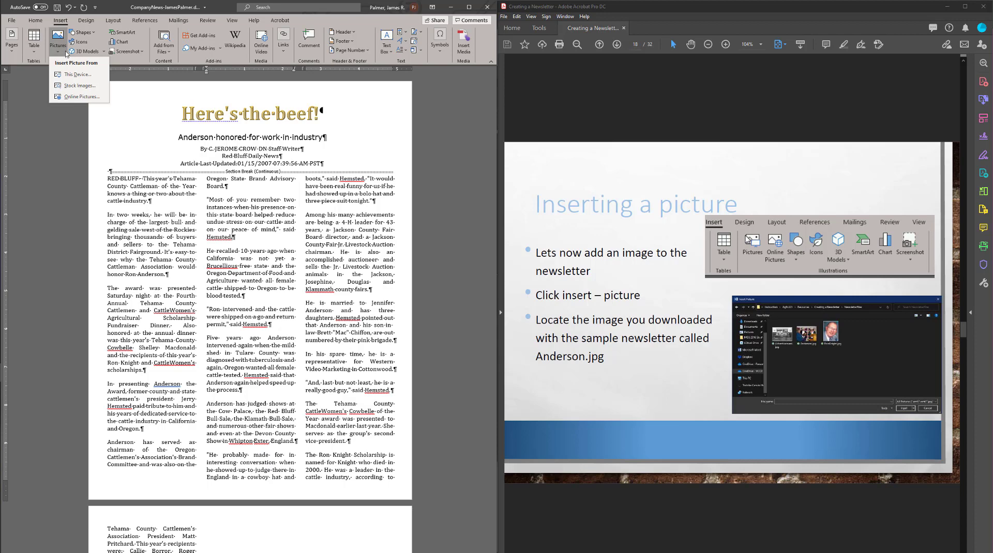
mouse_move(76, 74)
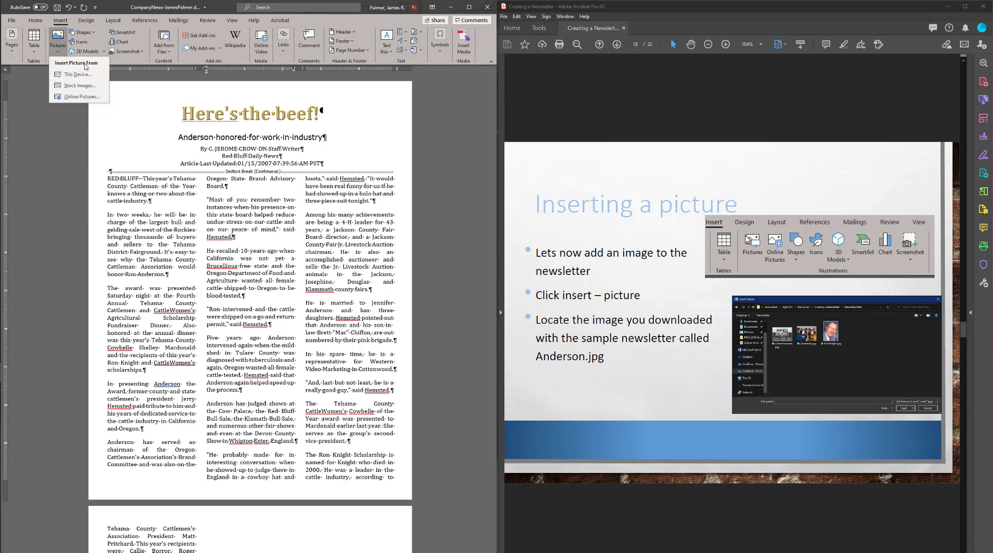
mouse_move(78, 85)
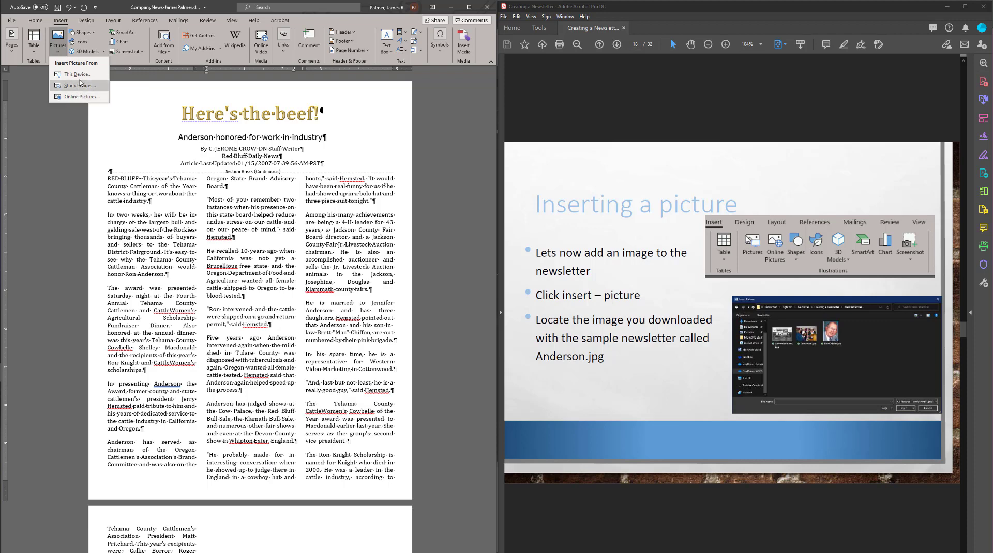
mouse_move(104, 102)
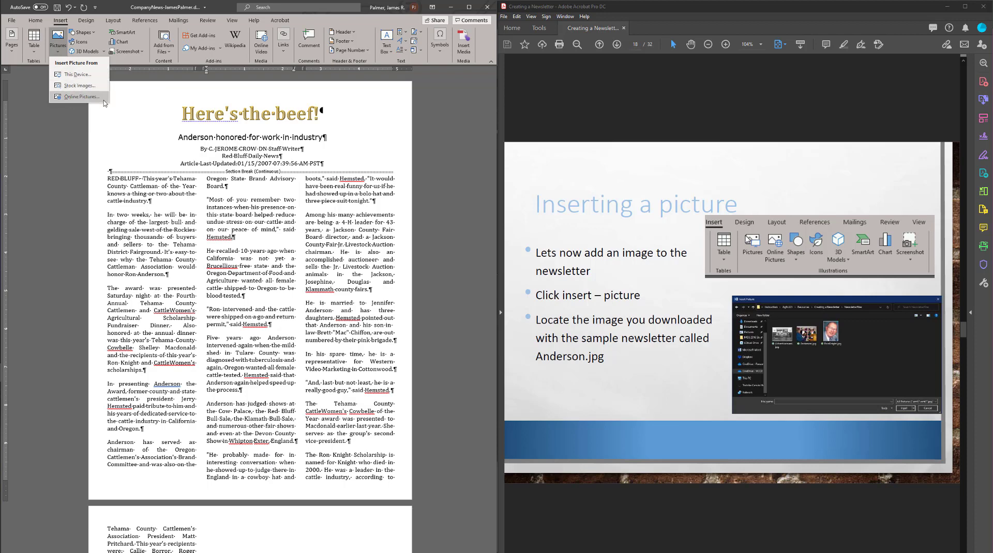
mouse_move(81, 96)
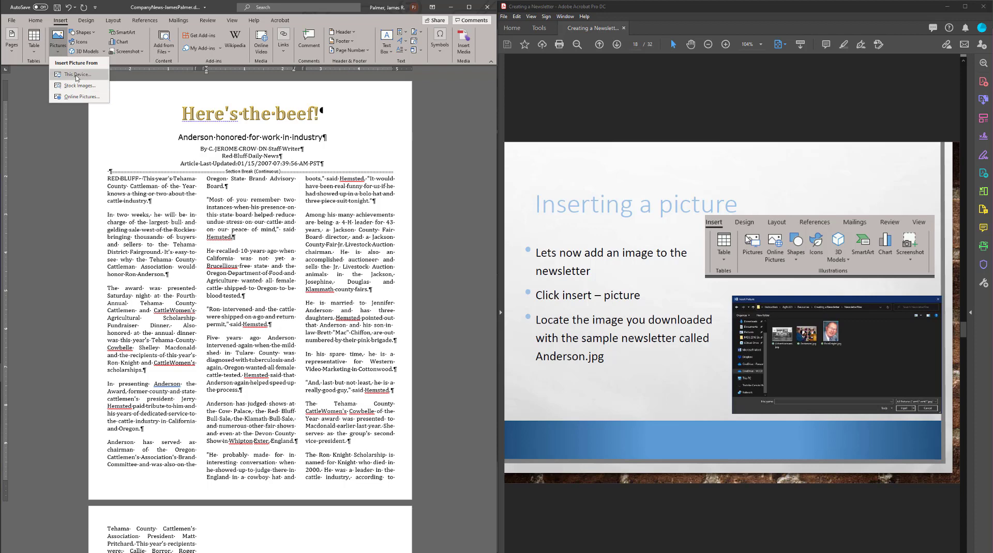
Insert Anderson.jpg from the Desktop's Newsletter folder into the article
left_click(74, 74)
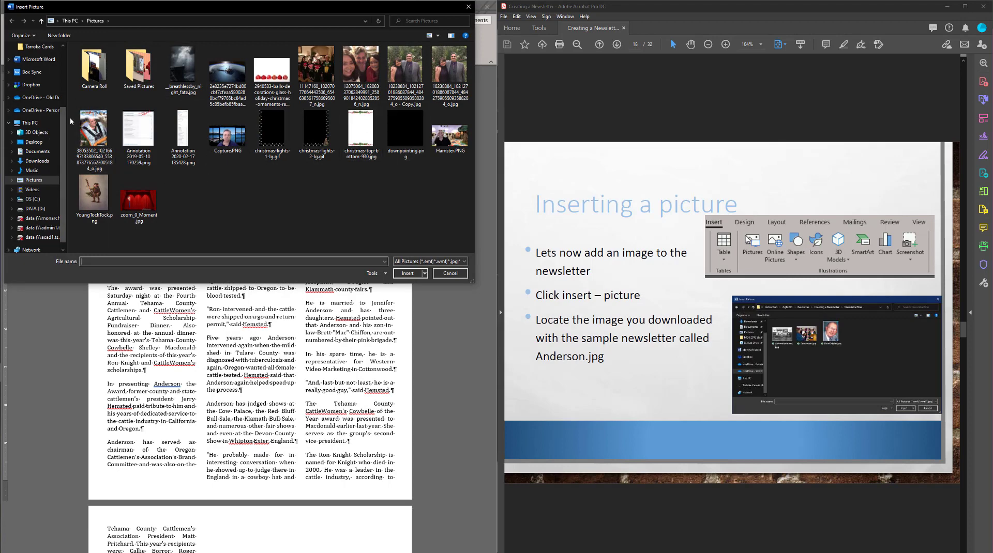
scroll("up", 3)
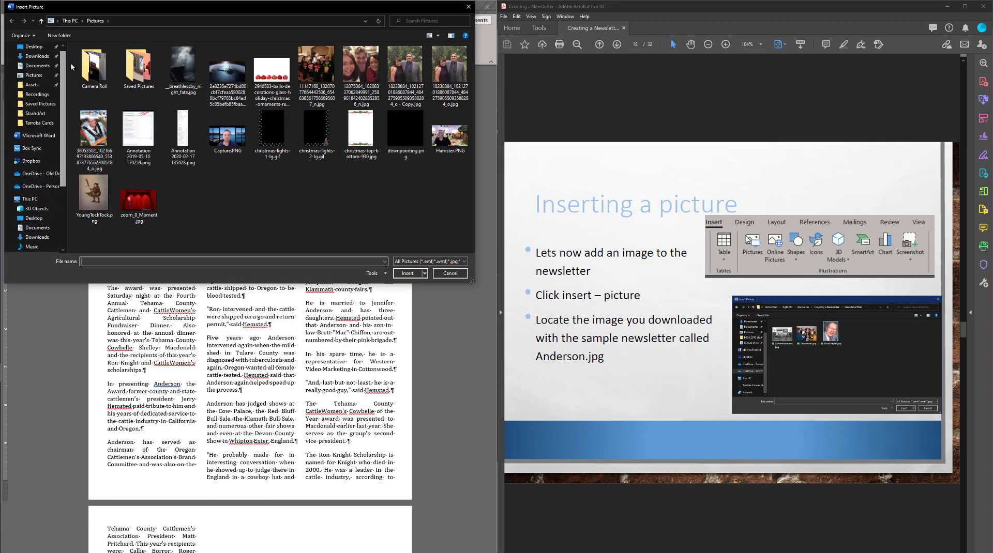
left_click(33, 46)
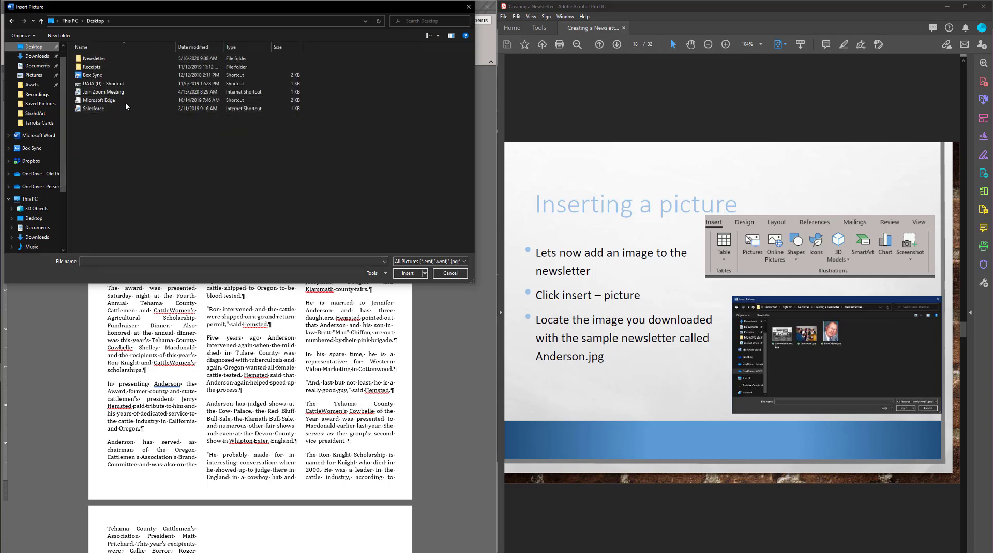
left_click(93, 59)
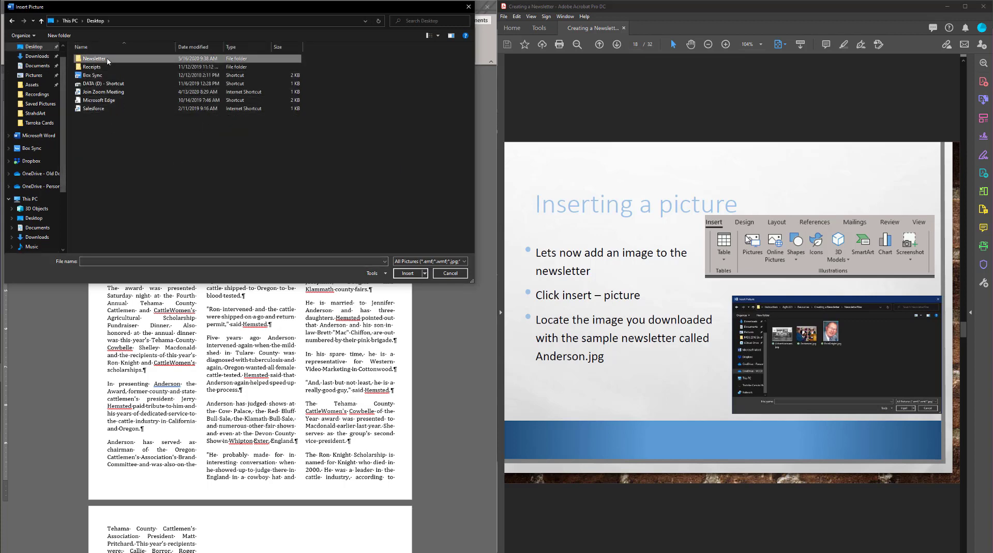
double_click(94, 58)
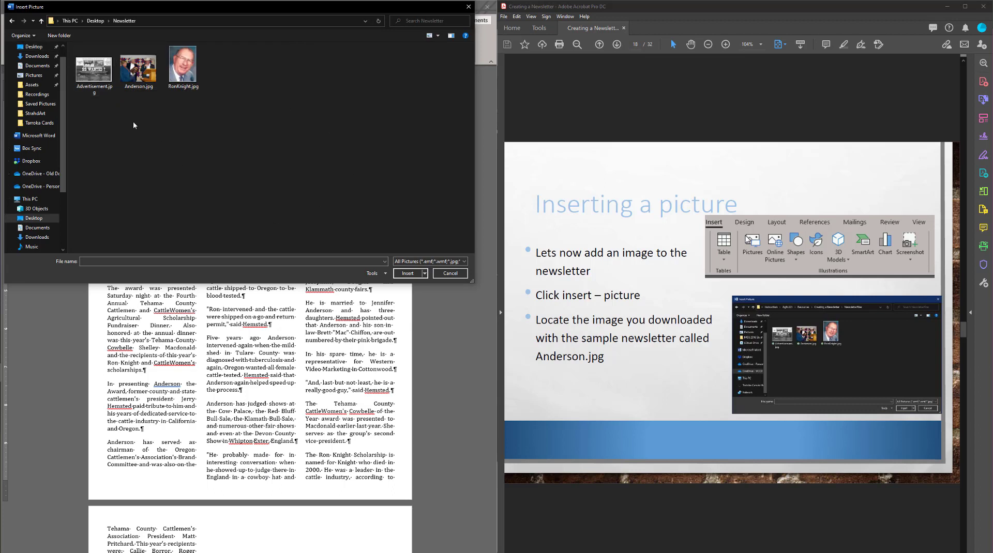
mouse_move(183, 63)
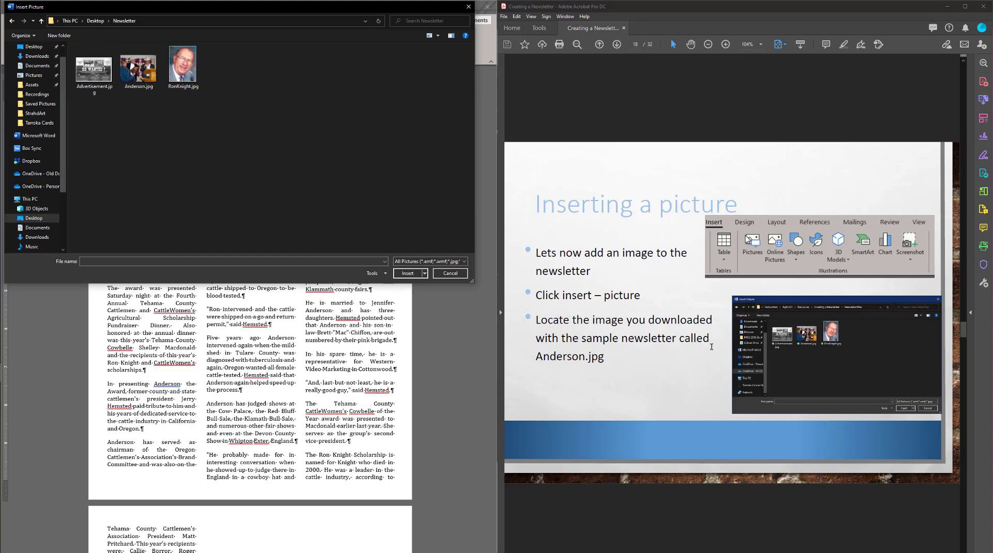
left_click(139, 63)
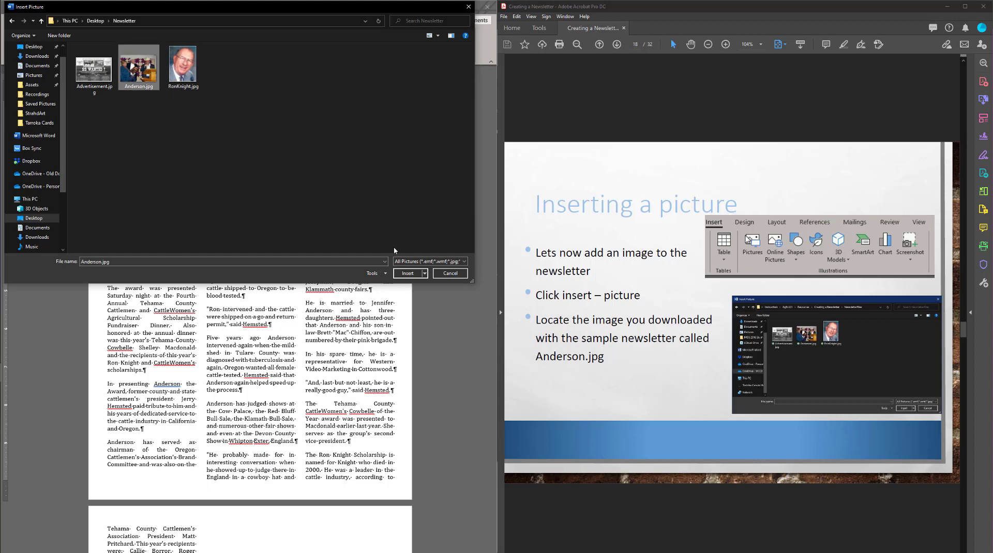
left_click(408, 273)
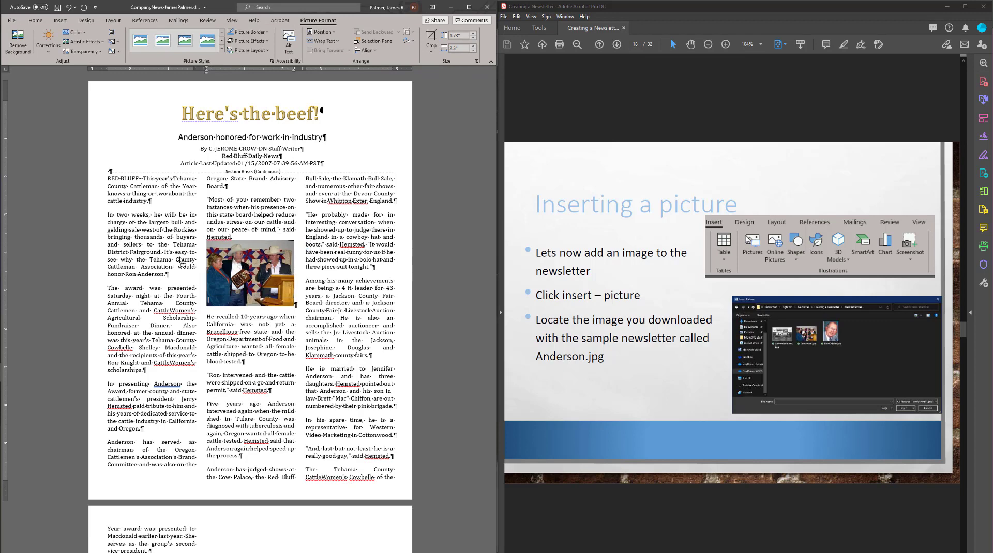
Set Square text wrapping on the Anderson photo so article text flows around it
left_click(251, 274)
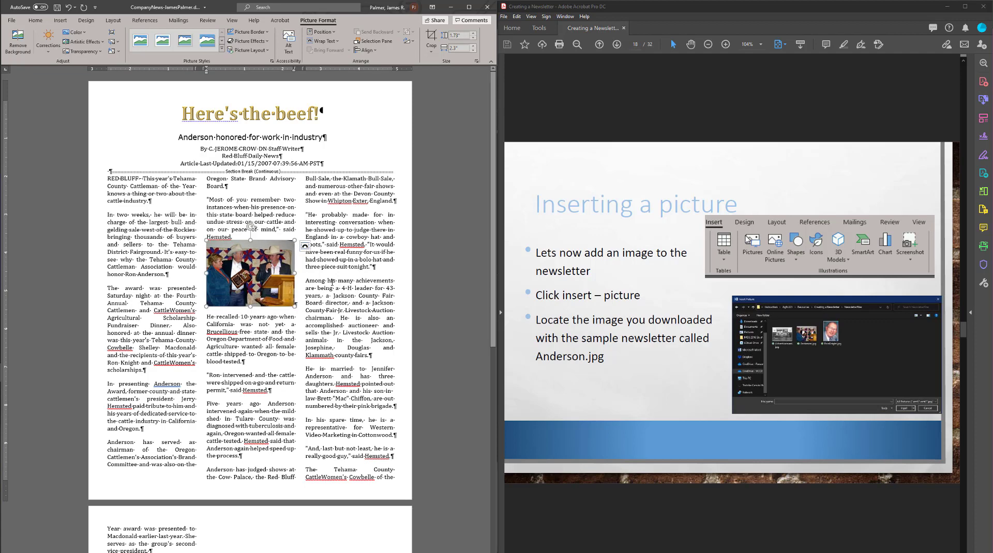
mouse_move(264, 280)
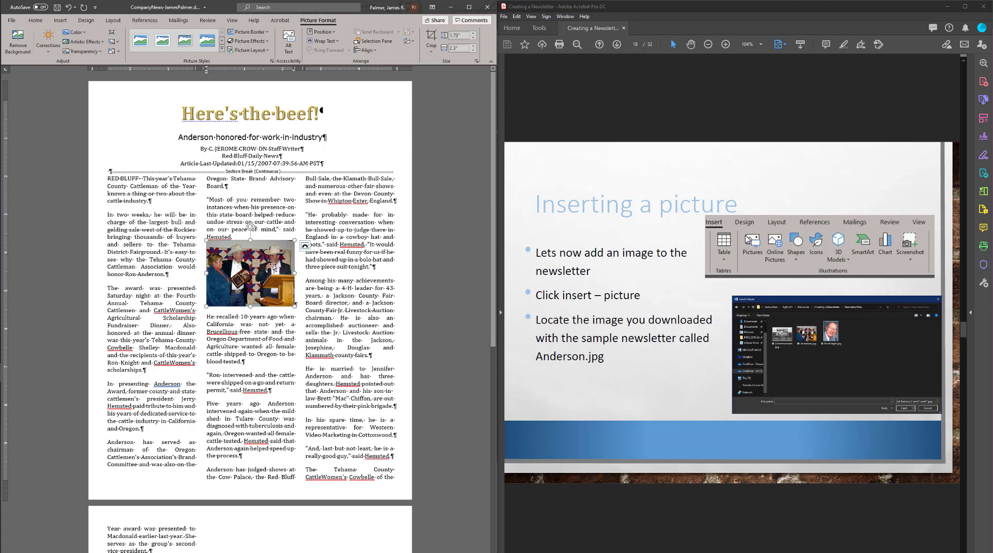
left_click(616, 44)
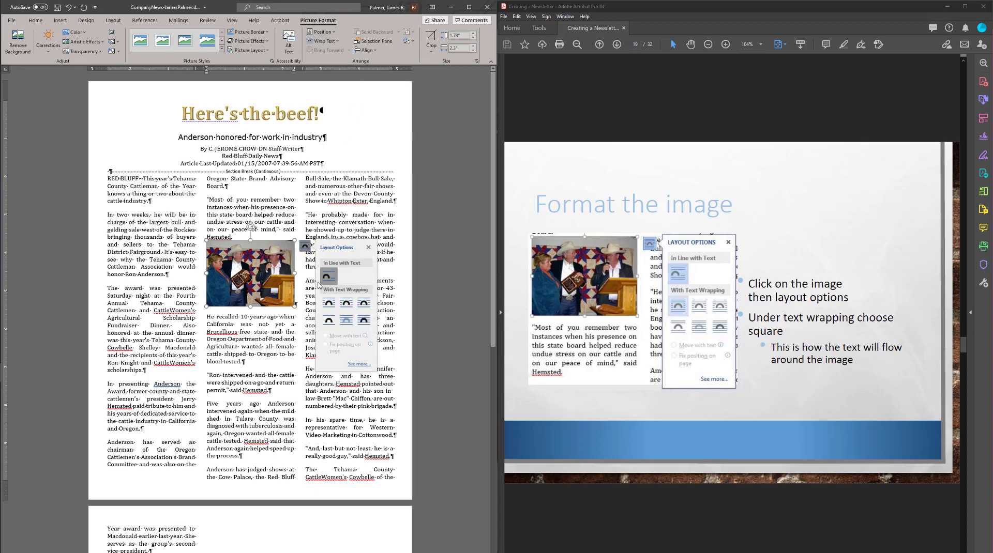
left_click(329, 302)
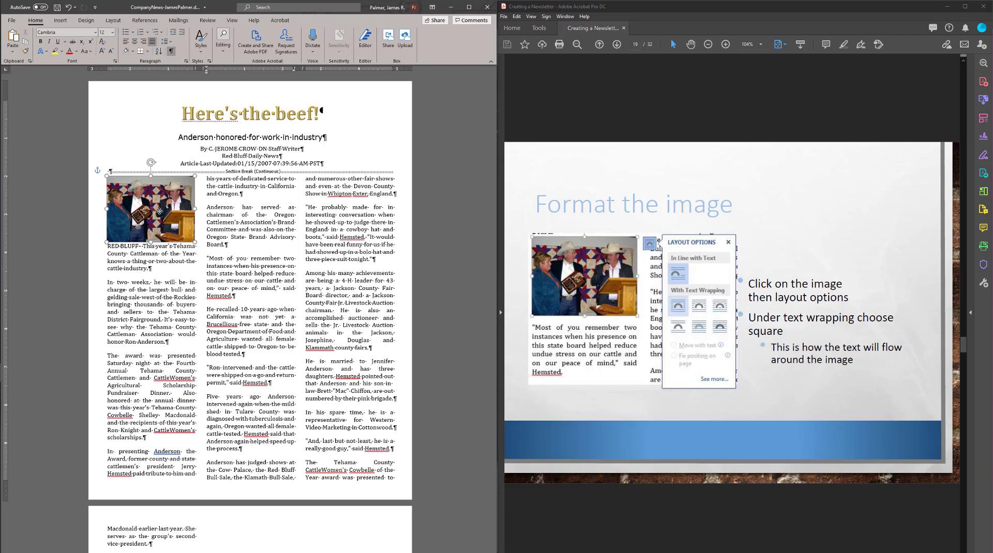
left_click(151, 209)
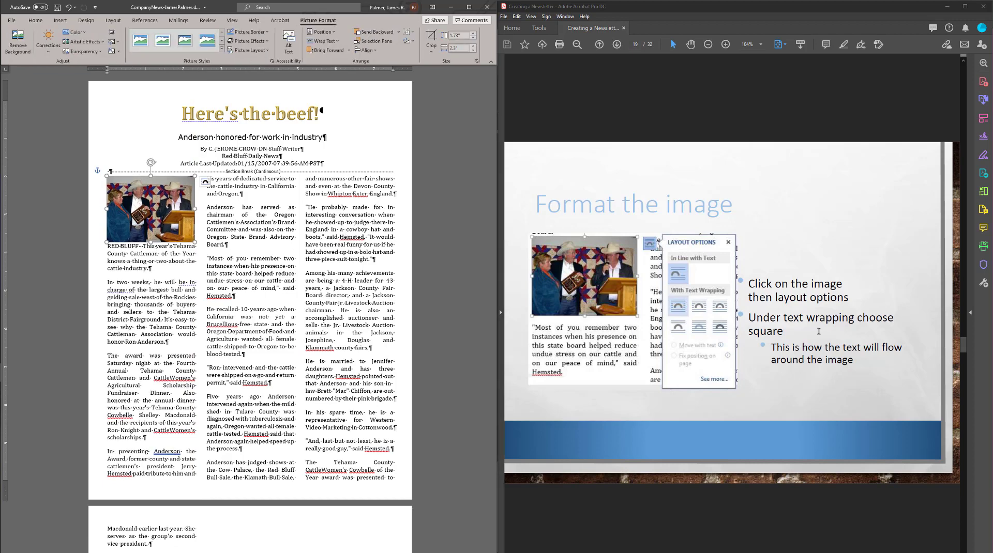
left_click(615, 45)
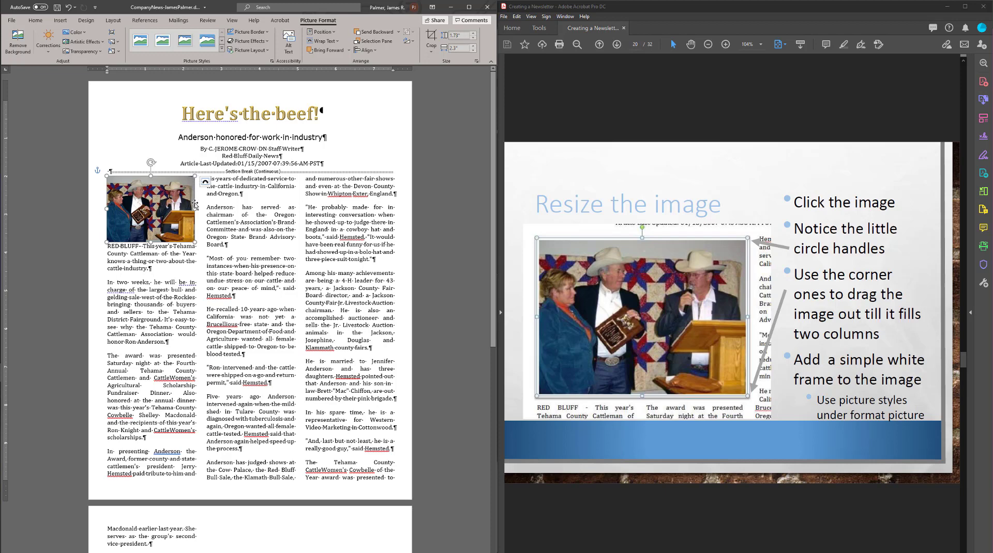
mouse_move(195, 204)
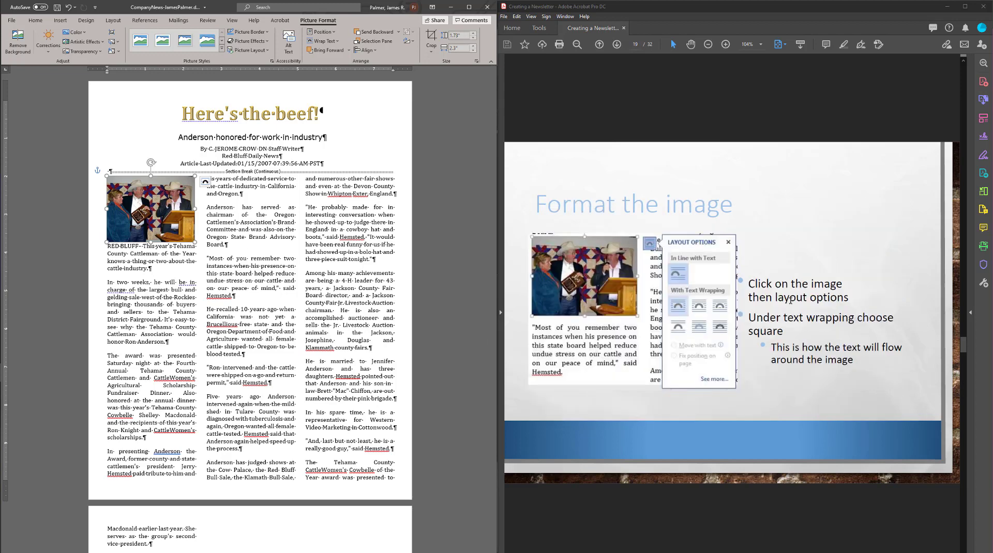
Resize the Anderson photo across two columns and reapply Square wrapping
left_click(616, 44)
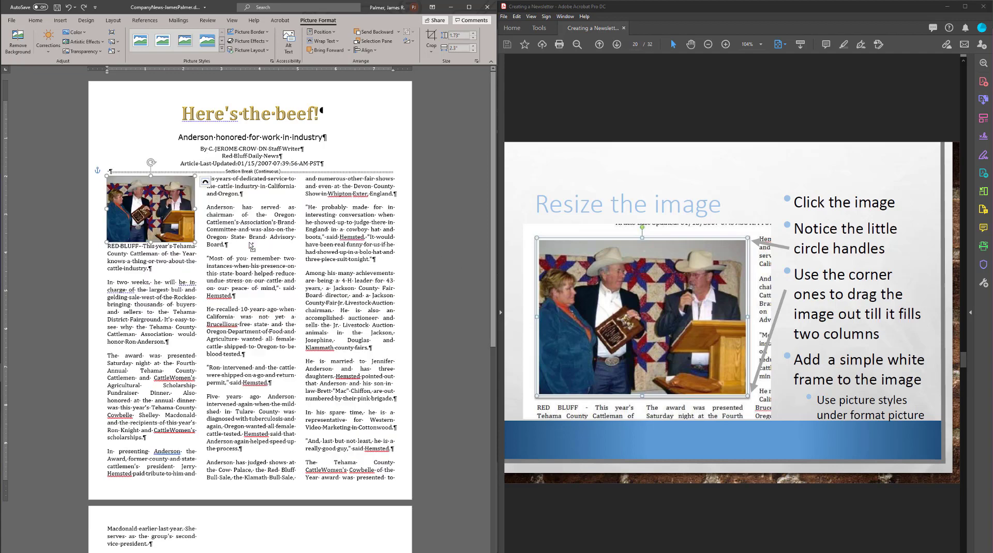
left_click(203, 183)
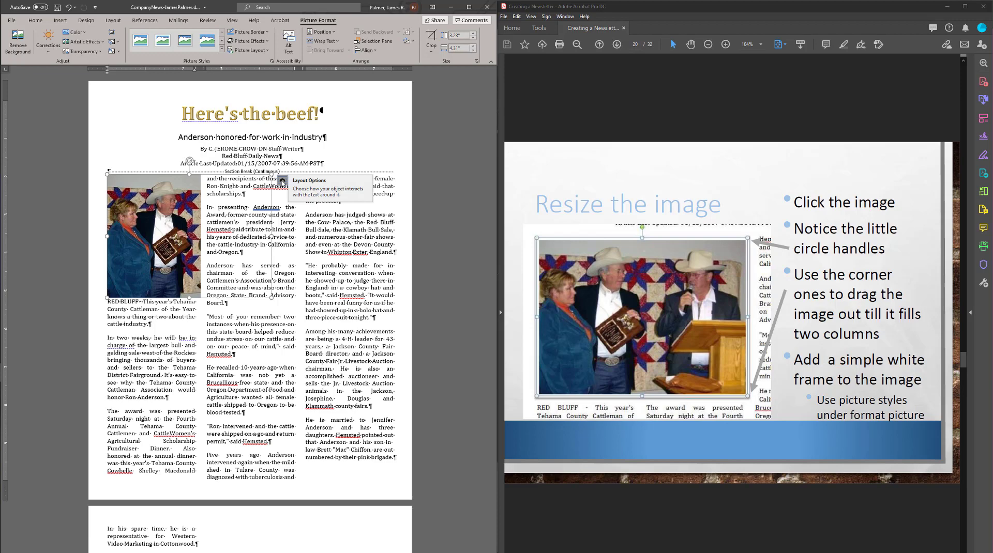
left_click(282, 183)
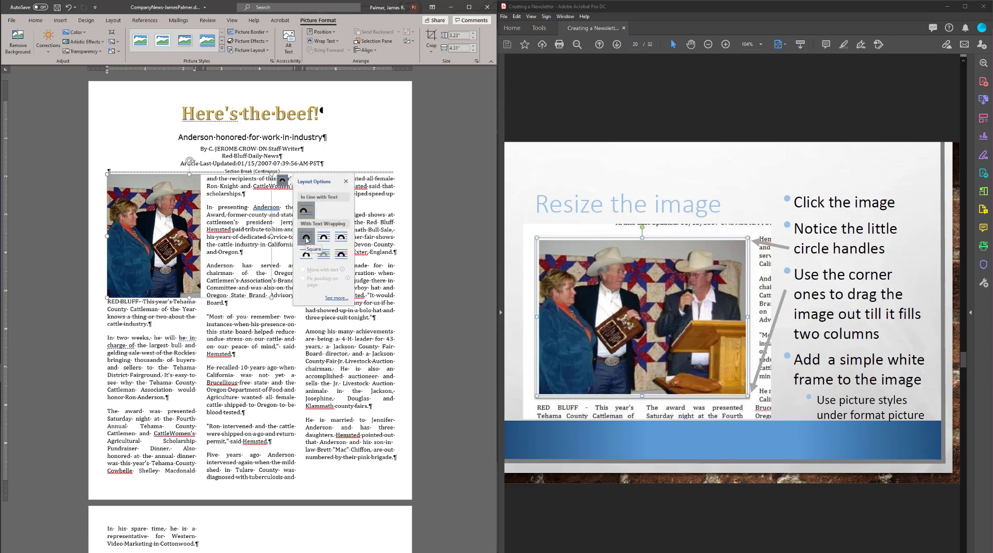
left_click(305, 236)
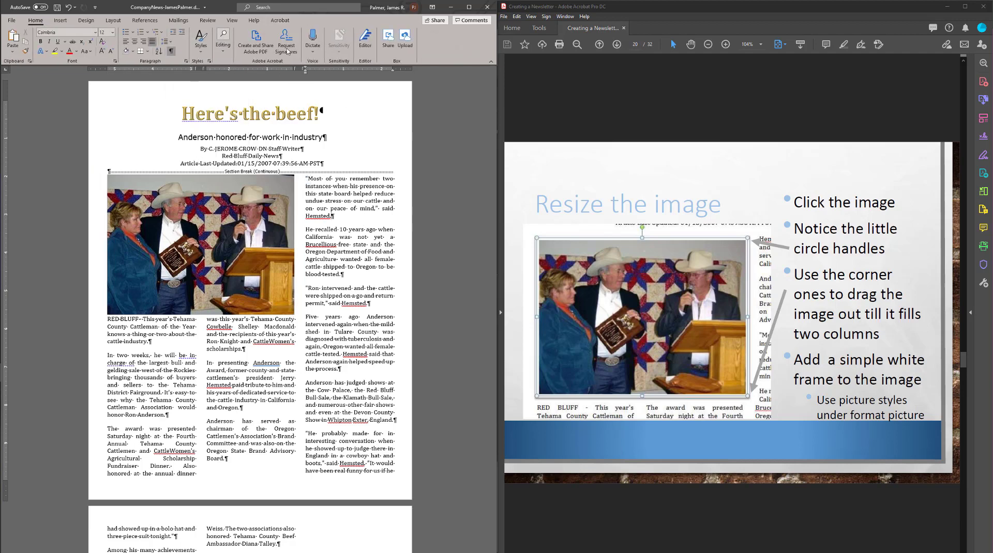
Apply the Simple Frame, White picture style to the Anderson photo
left_click(200, 247)
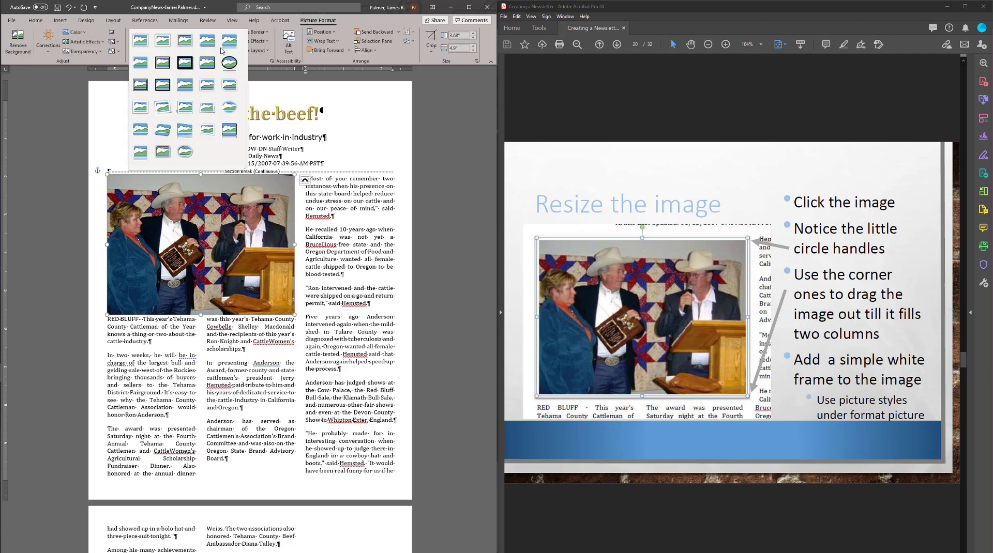
left_click(140, 40)
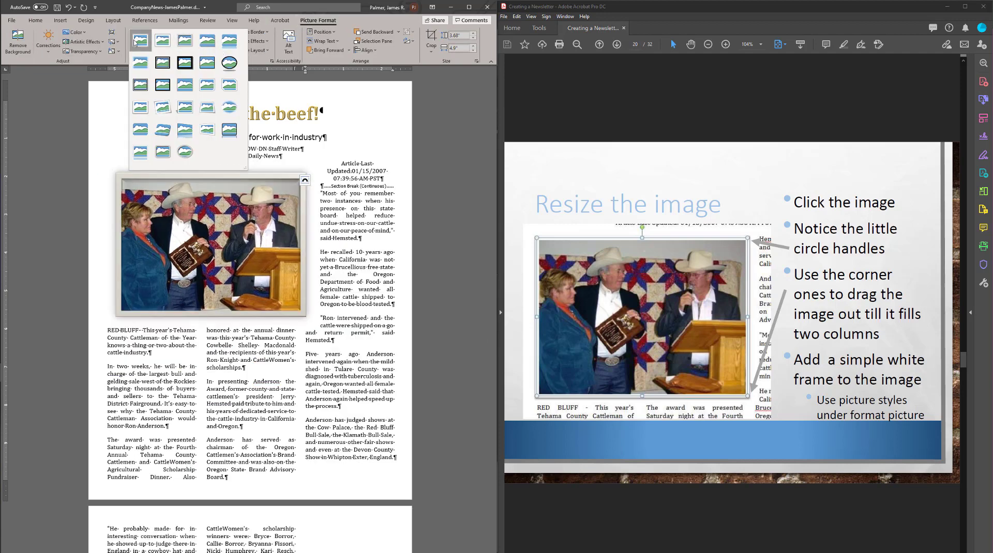
left_click(139, 40)
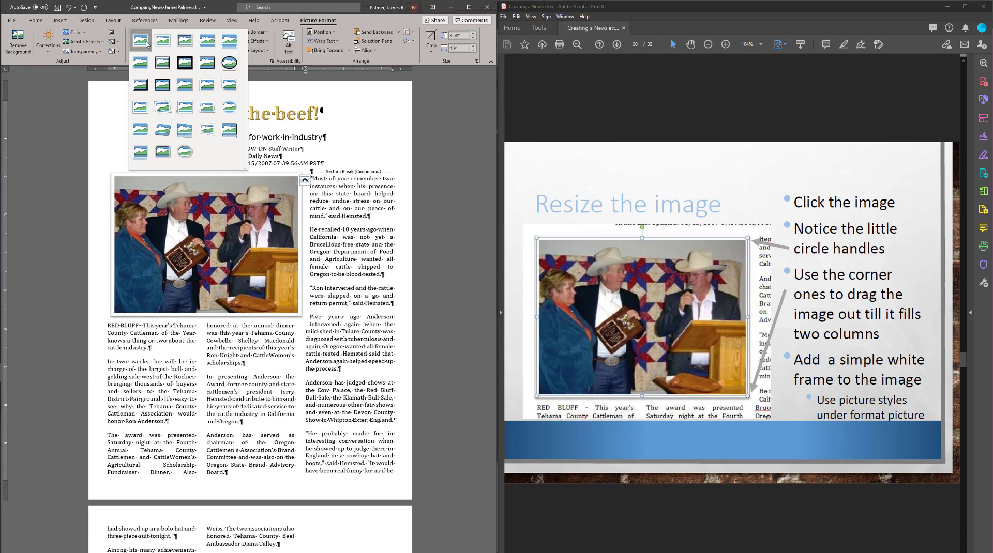
mouse_move(139, 39)
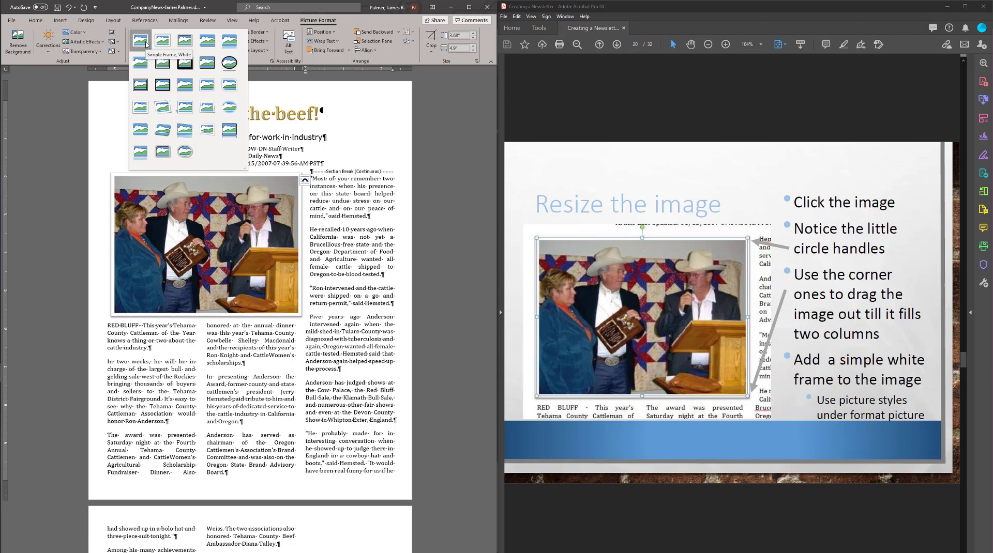
left_click(140, 40)
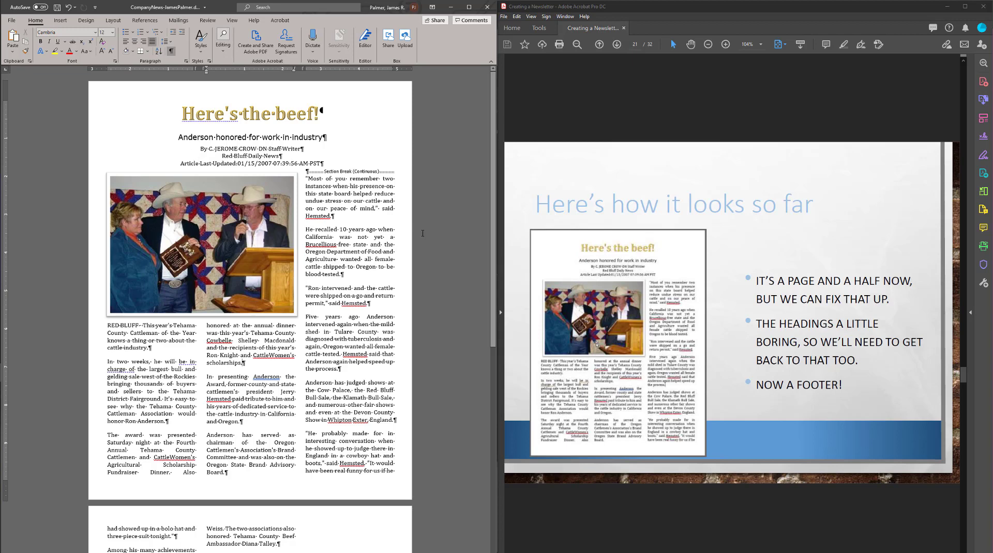
mouse_move(468, 365)
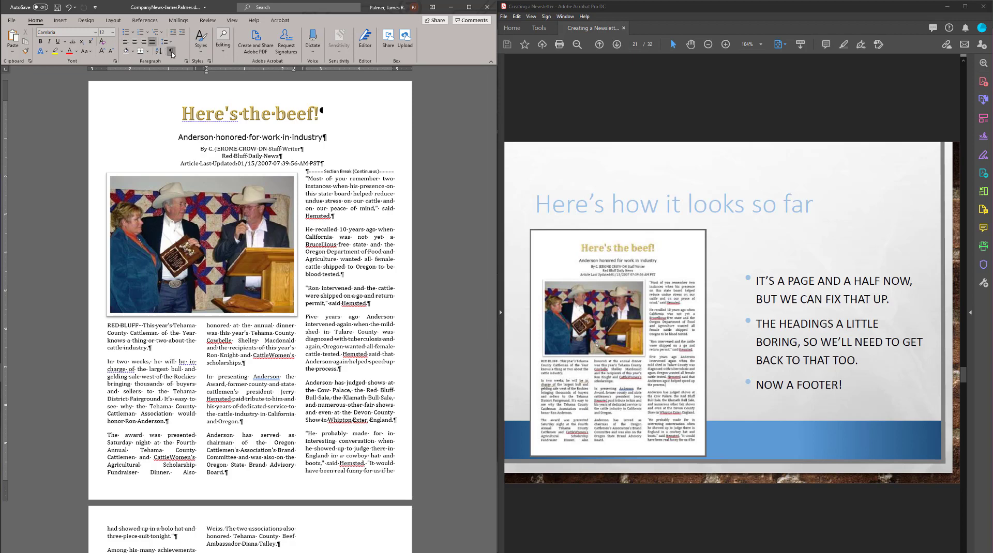
Hide the article's formatting marks with Show/Hide ¶
left_click(170, 54)
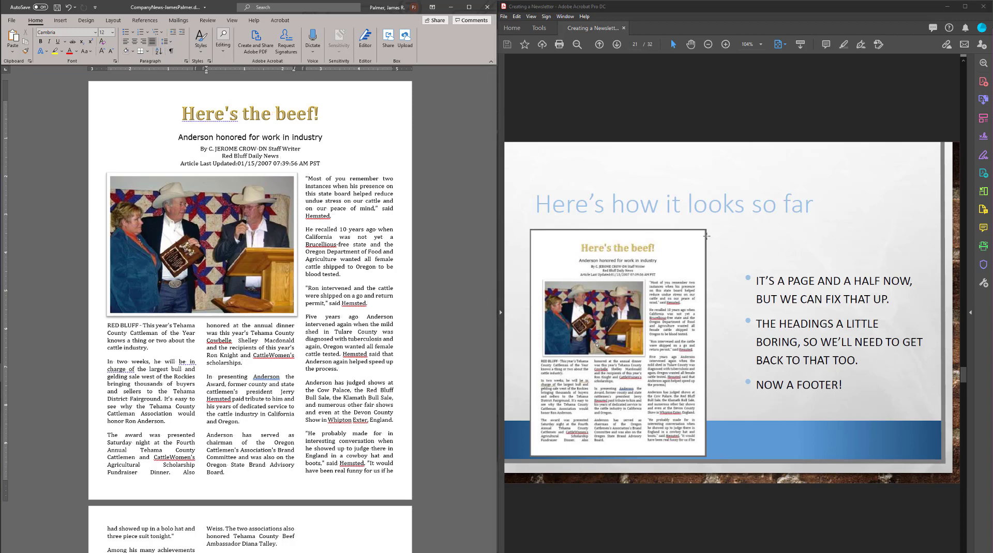
left_click(616, 44)
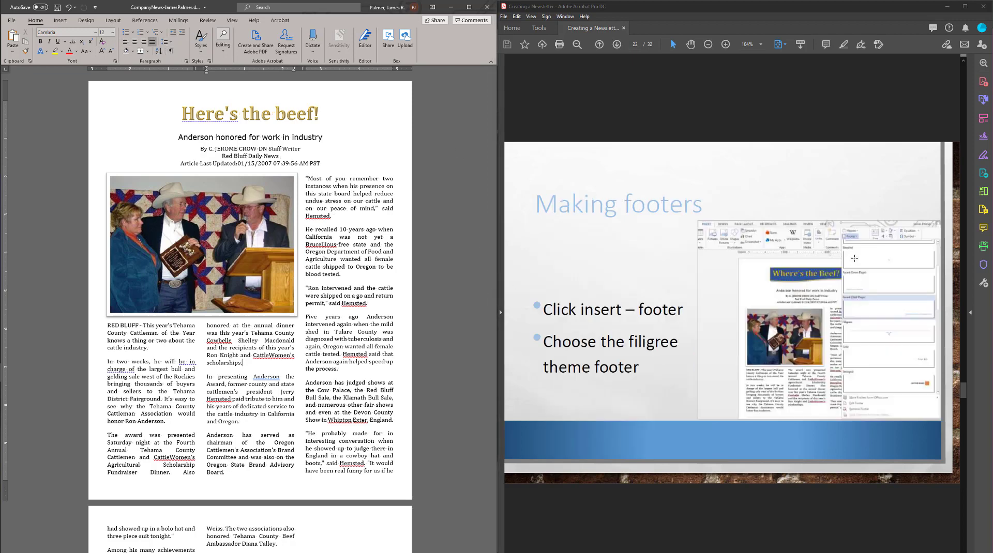
mouse_move(633, 229)
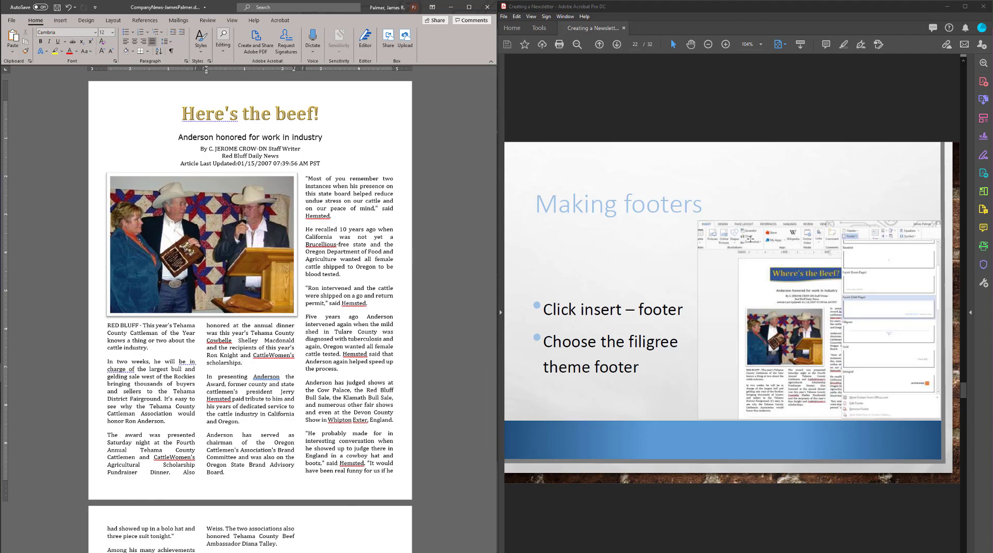
mouse_move(494, 247)
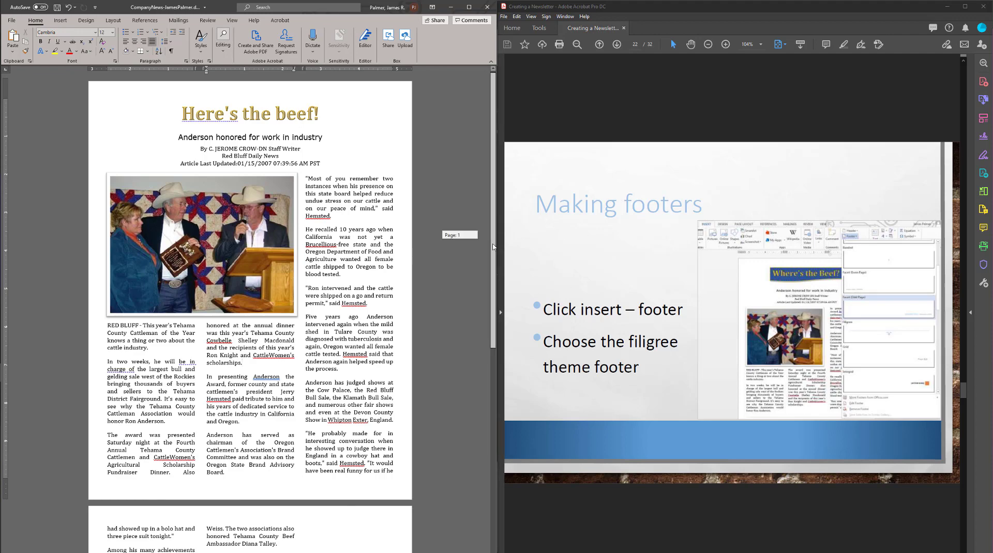
scroll("down", 3)
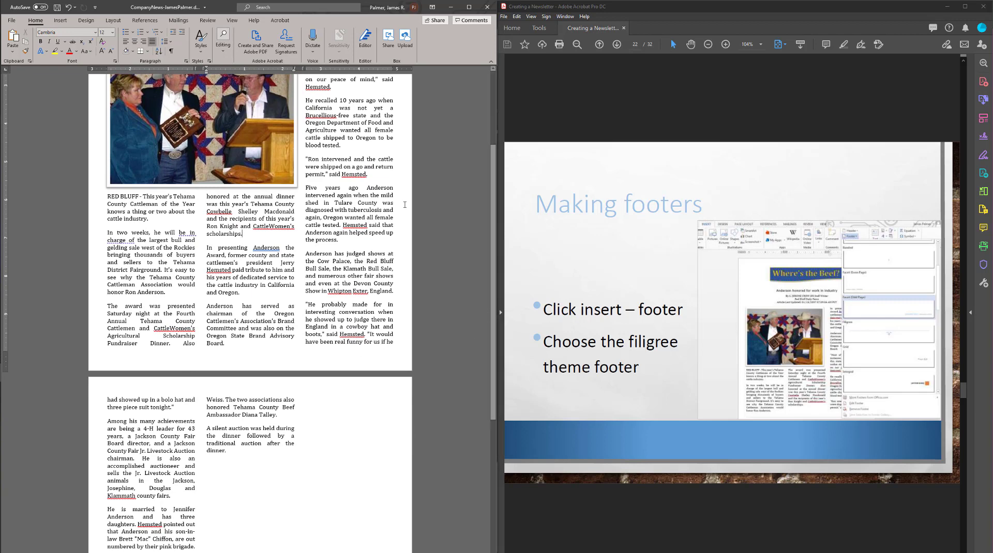
Insert the built-in Filigree footer into the newsletter
left_click(60, 20)
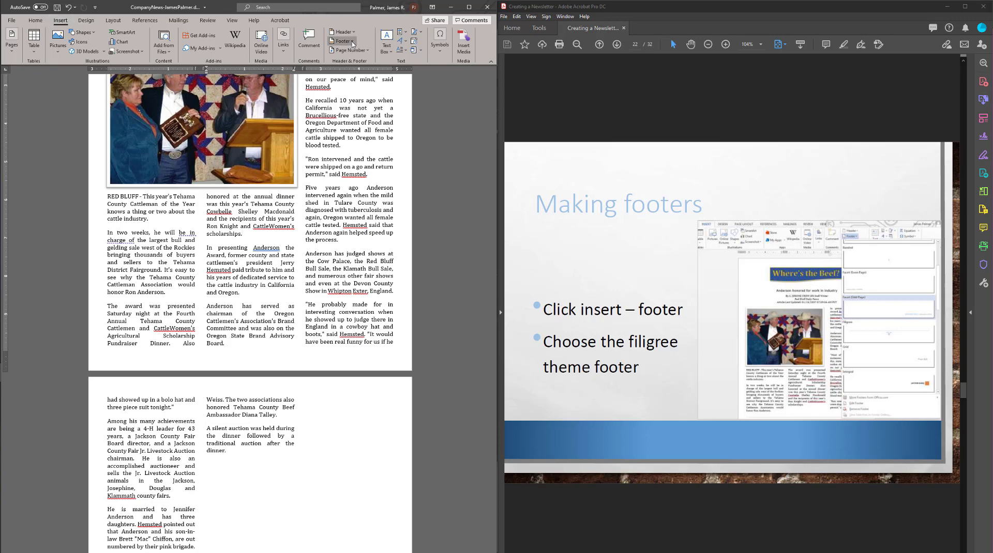
left_click(341, 41)
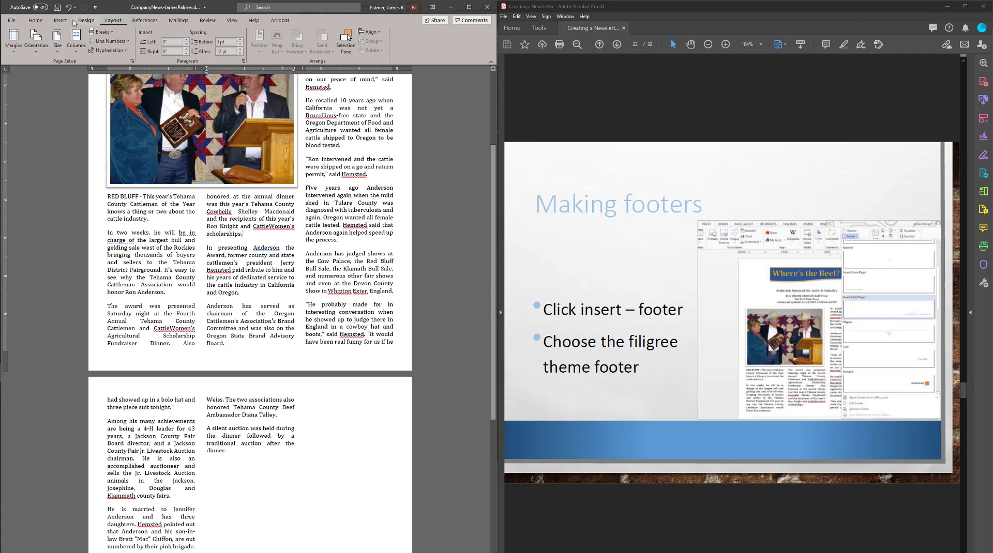
left_click(85, 20)
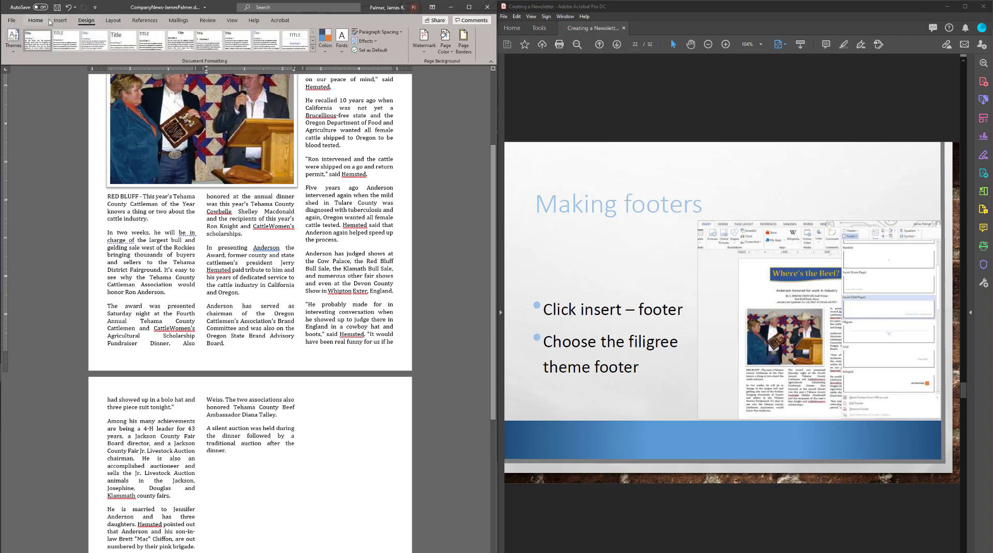
left_click(60, 20)
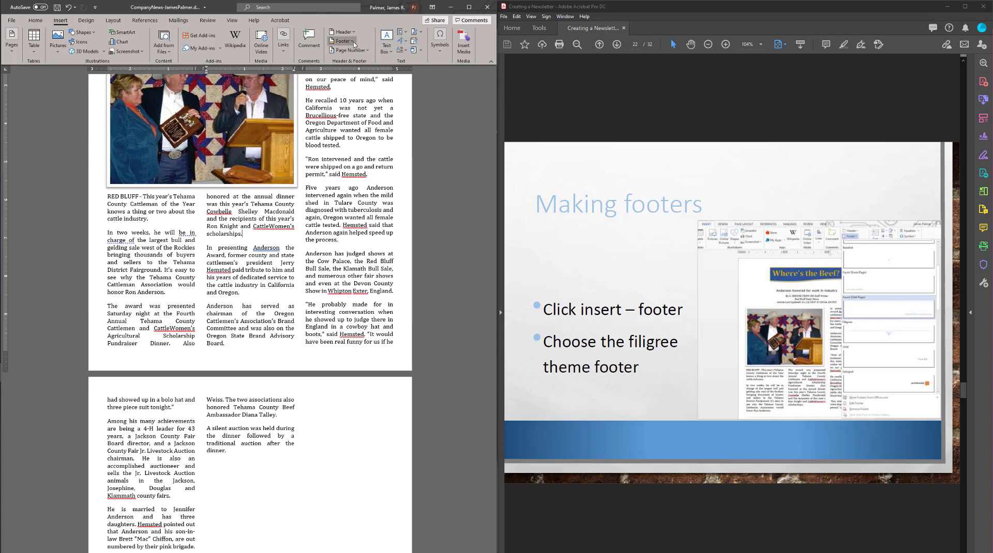
left_click(340, 40)
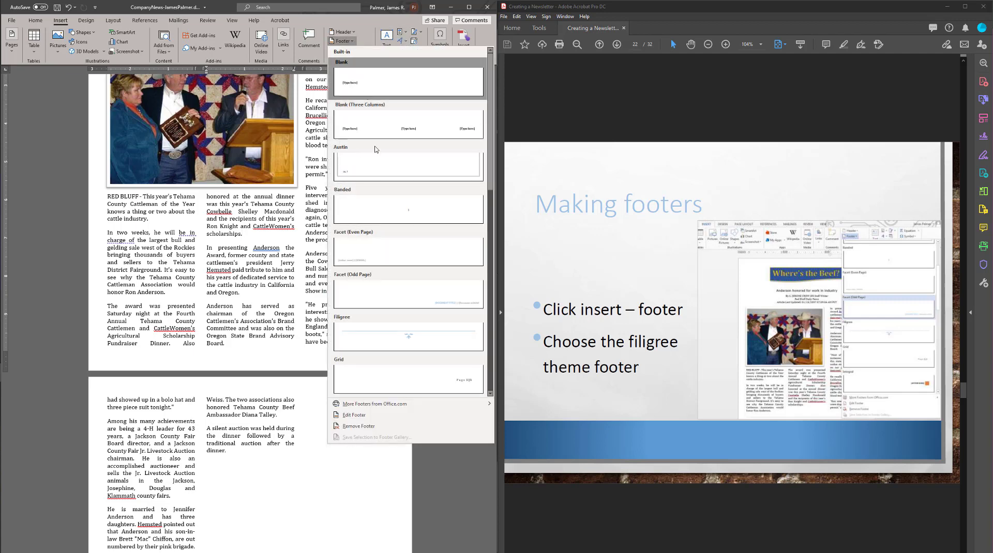
mouse_move(424, 293)
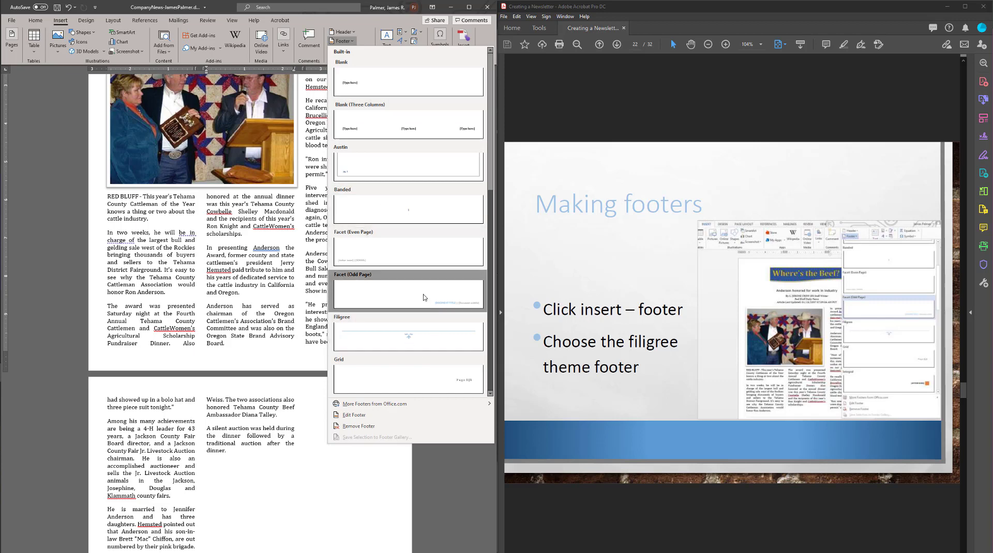
mouse_move(544, 332)
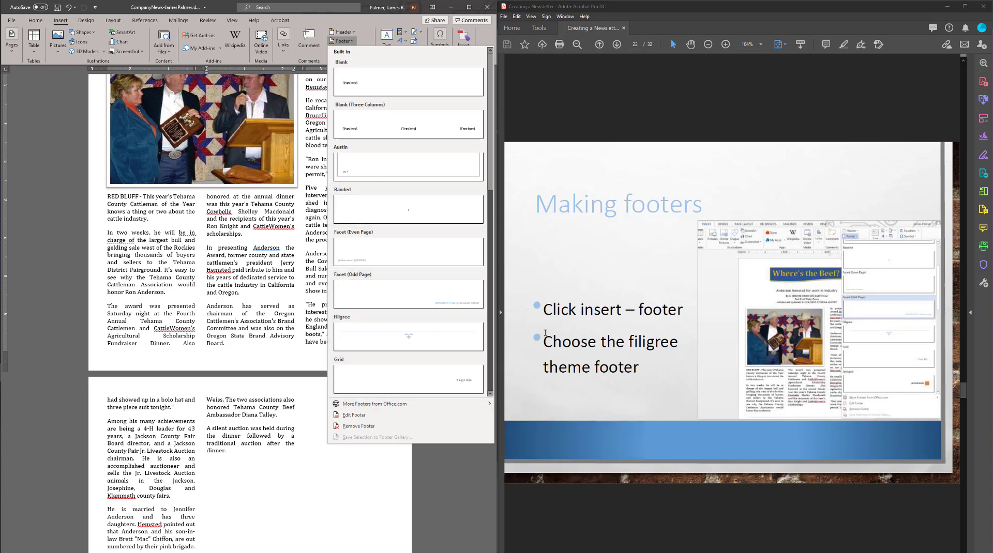
mouse_move(408, 335)
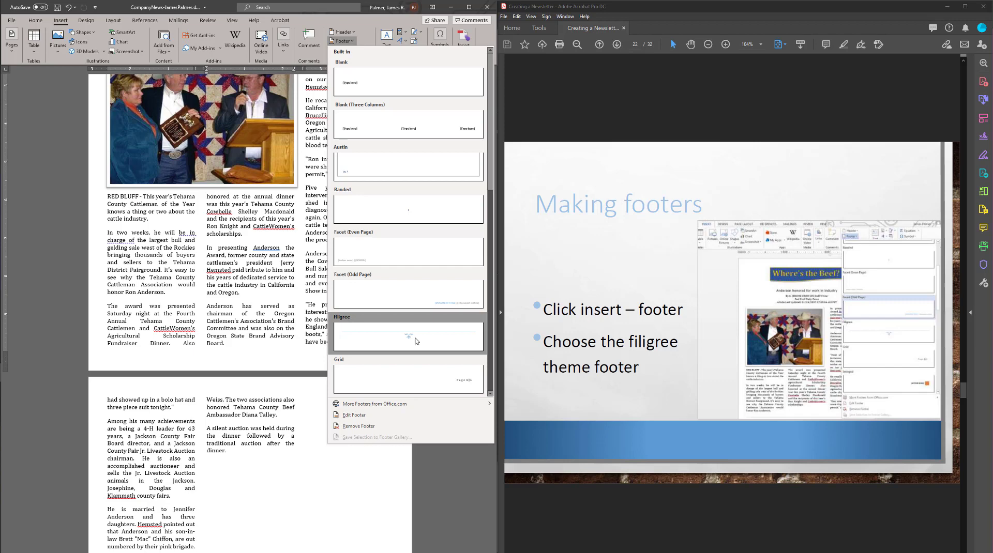
left_click(408, 336)
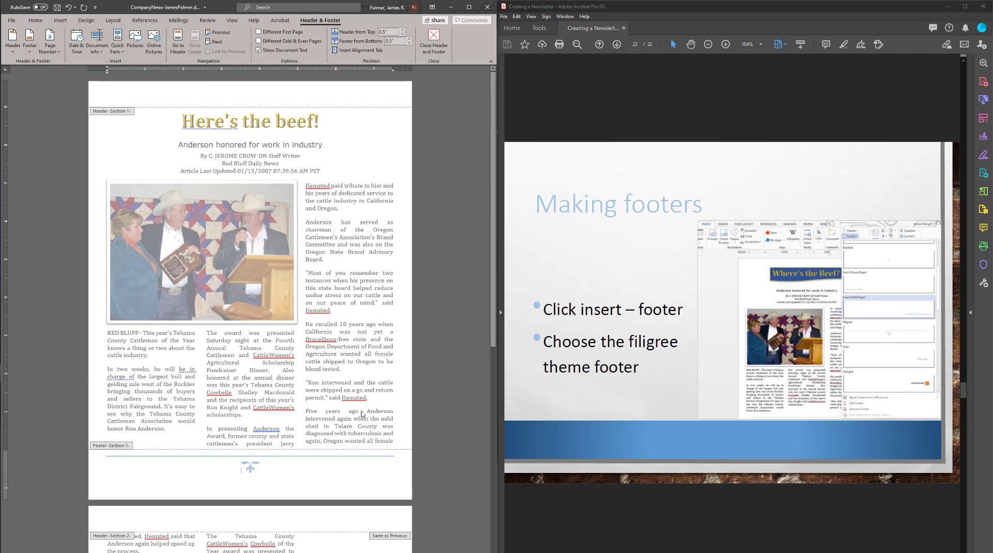
mouse_move(552, 390)
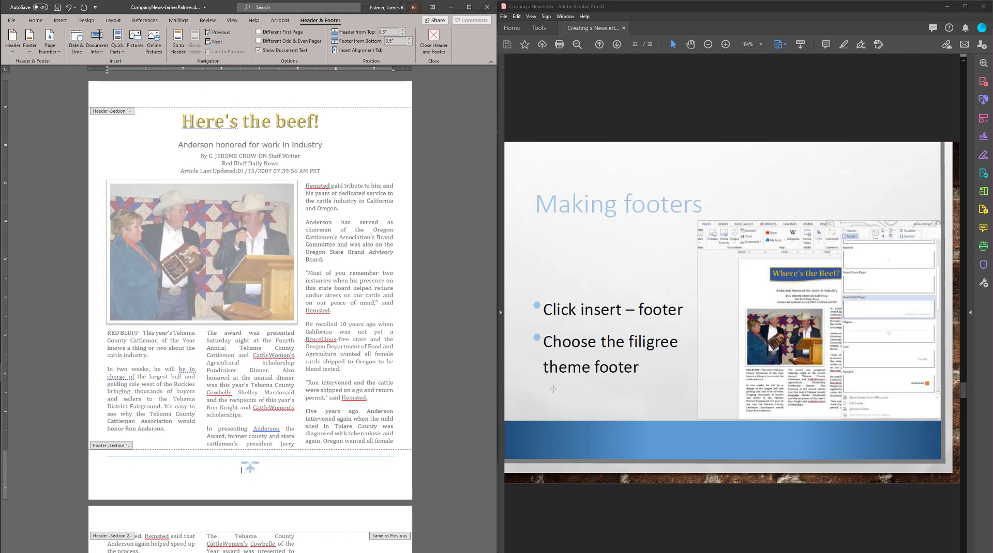
Insert the long weekday date, Saturday, May 16, 2020, on the footer line
scroll("down", 3)
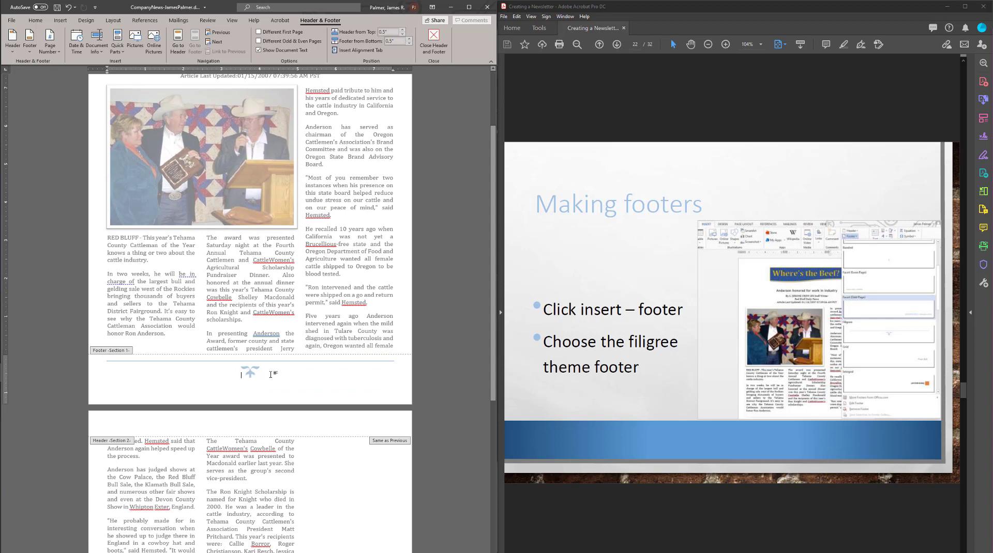
left_click(600, 44)
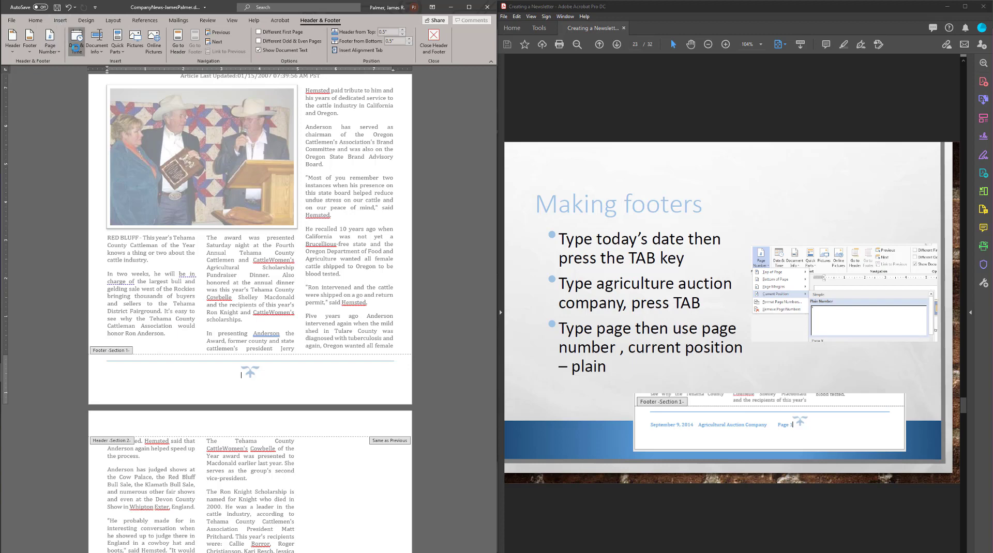
left_click(76, 42)
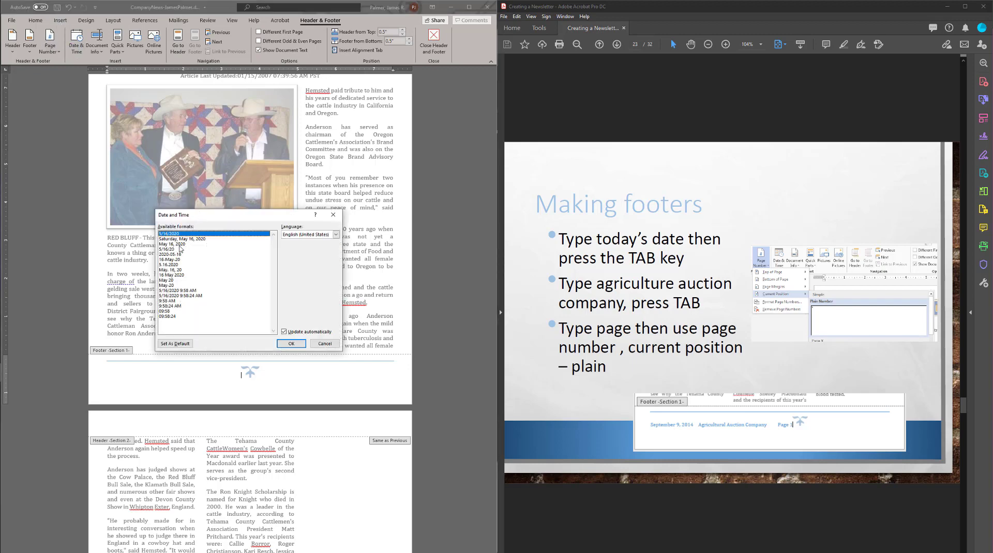
left_click(189, 238)
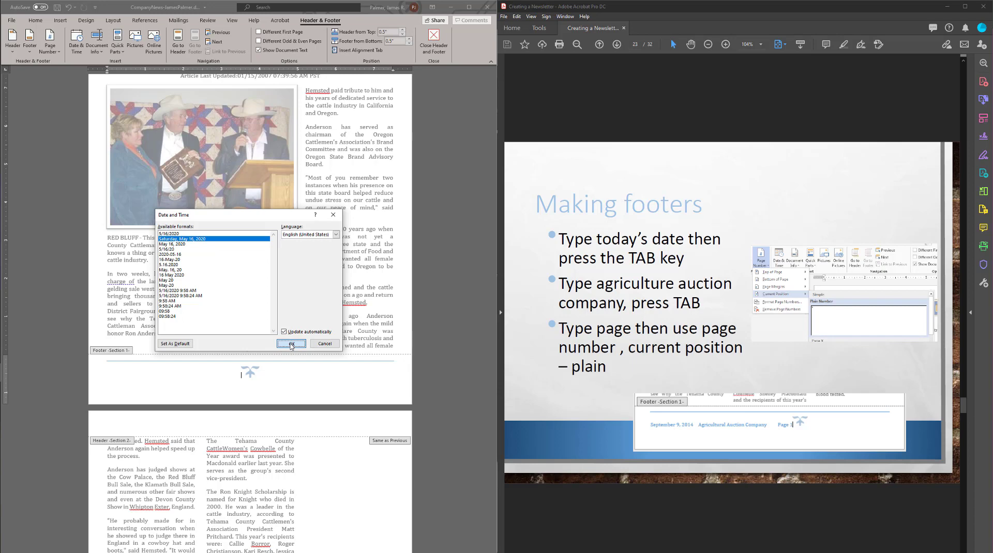
left_click(290, 344)
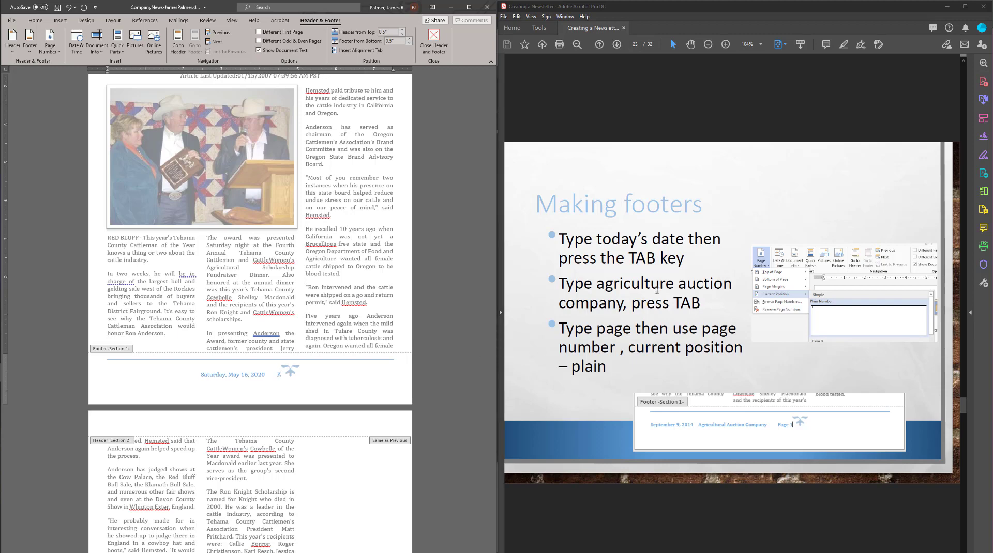
Tab over from the date and type 'Agricultural Auction Company'
type("Agricultura")
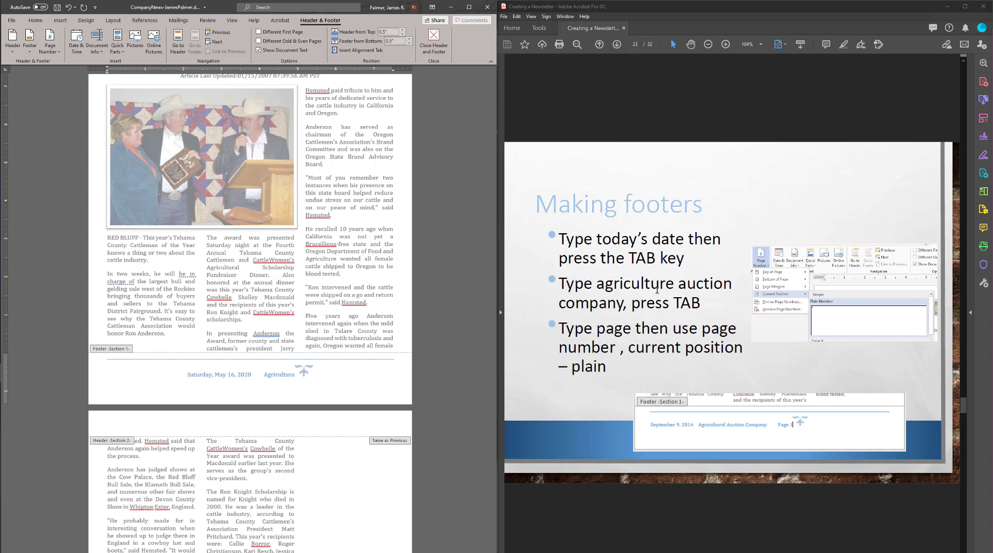
type("Agricultural Auction Company")
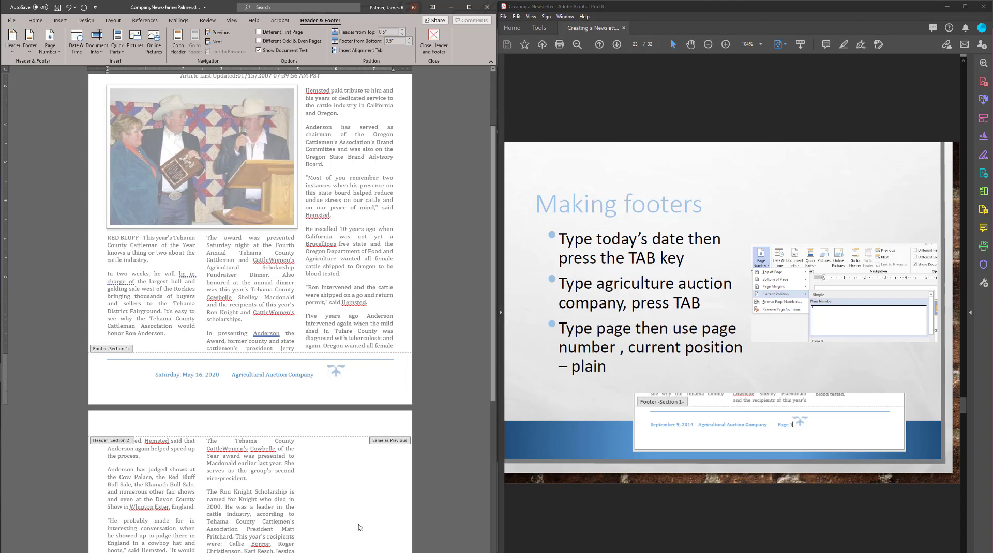
mouse_move(50, 40)
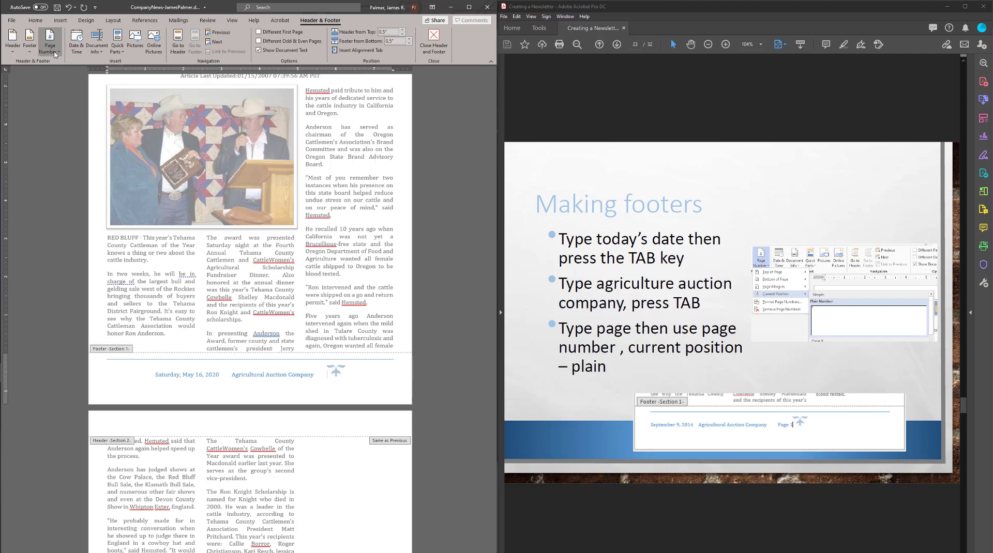
Insert a Plain Number page number at the current position after 'Page'
left_click(49, 41)
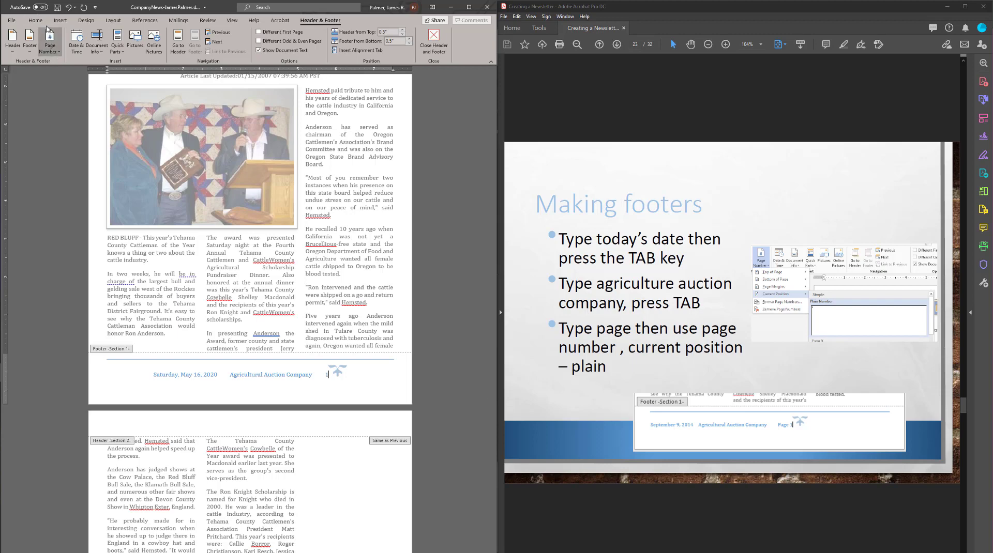
left_click(49, 42)
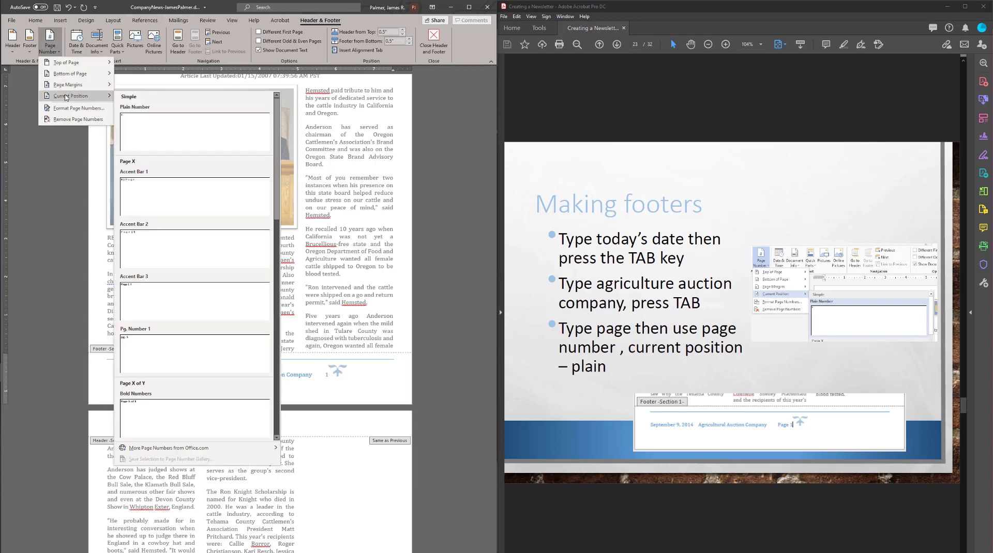
mouse_move(167, 220)
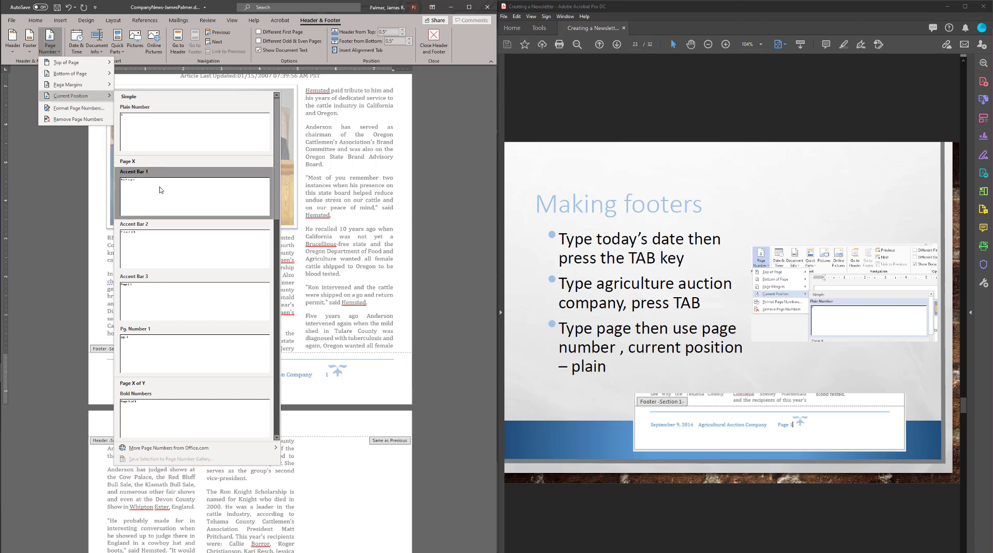
scroll("down", 3)
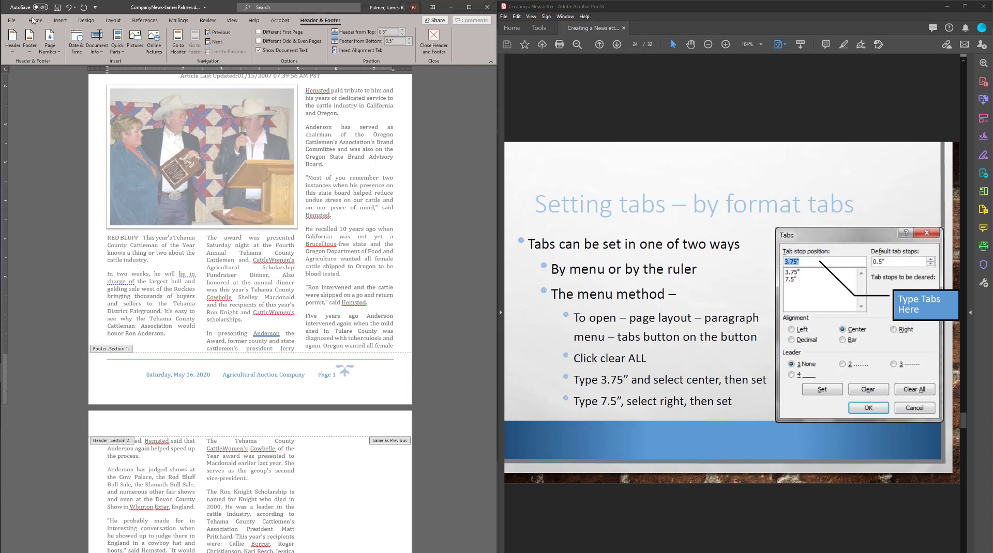
Turn on Show/Hide ¶ from Home to reveal the footer's tab arrows and paragraph marks
left_click(35, 20)
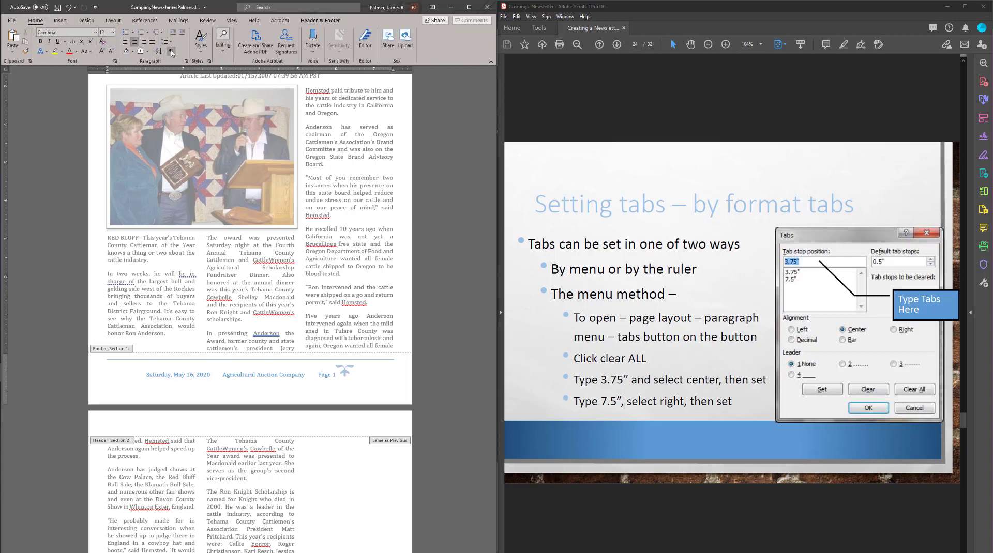
left_click(171, 52)
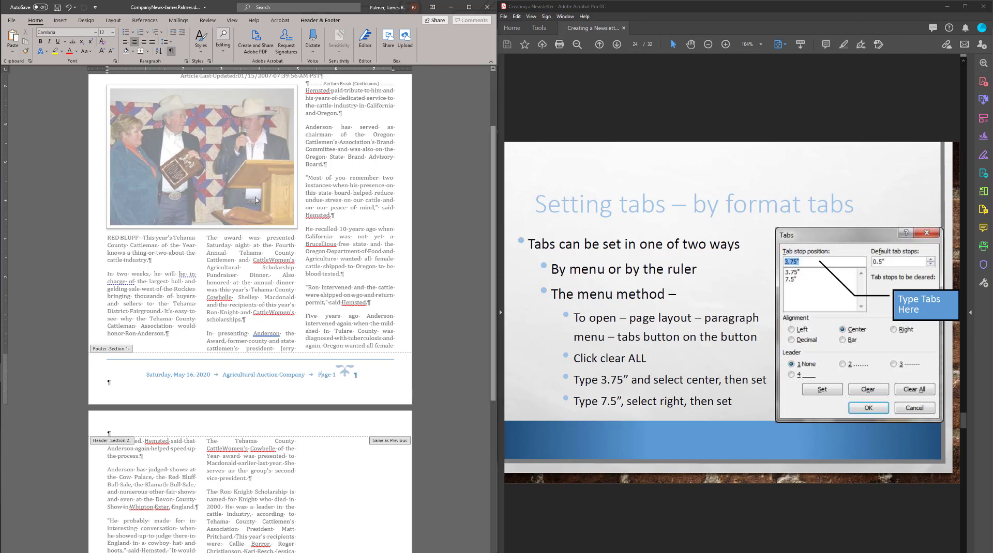
mouse_move(435, 150)
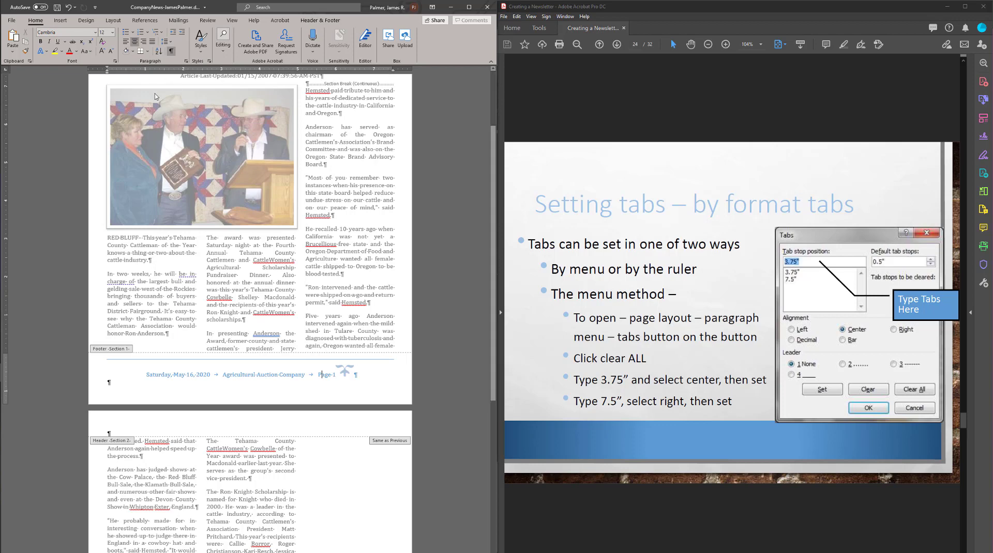
mouse_move(24, 127)
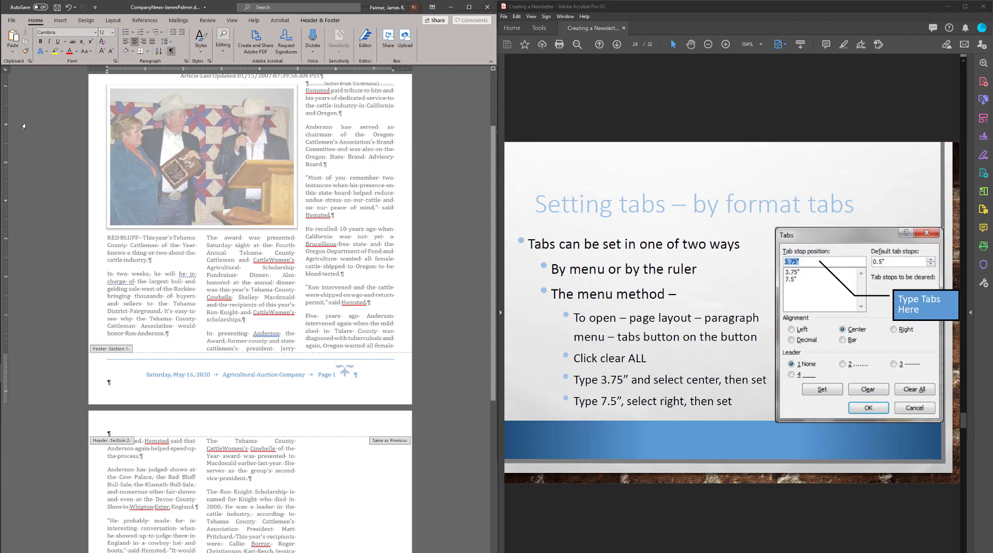
mouse_move(7, 73)
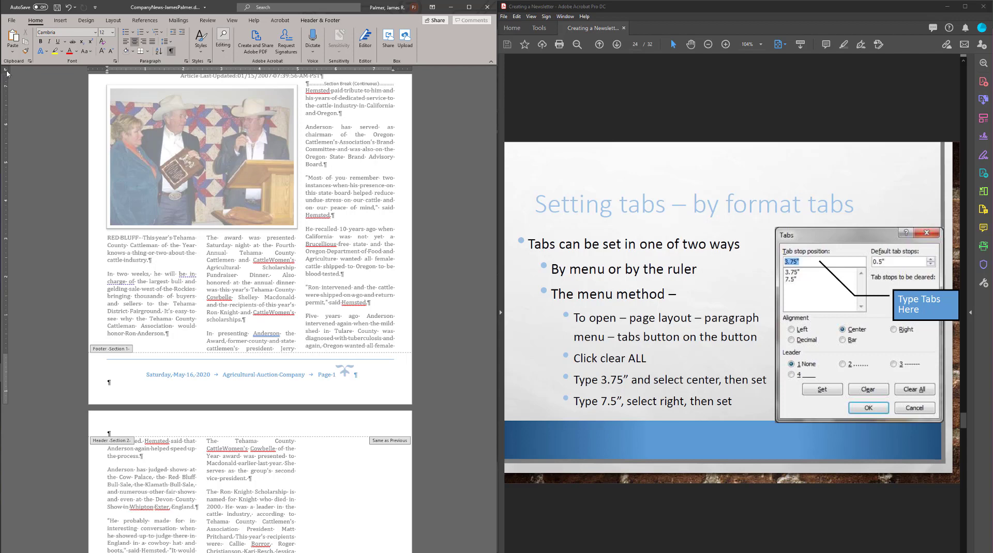
mouse_move(146, 73)
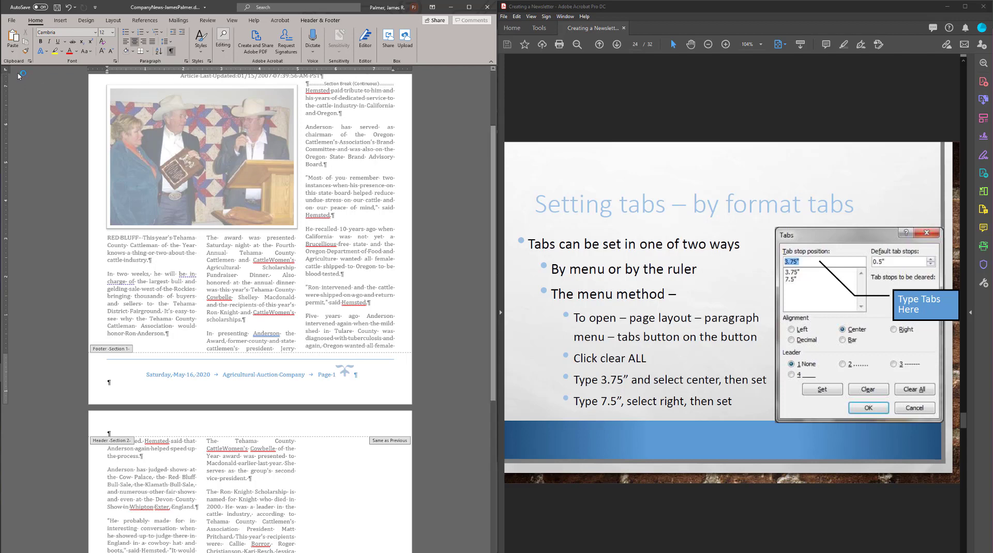
mouse_move(8, 73)
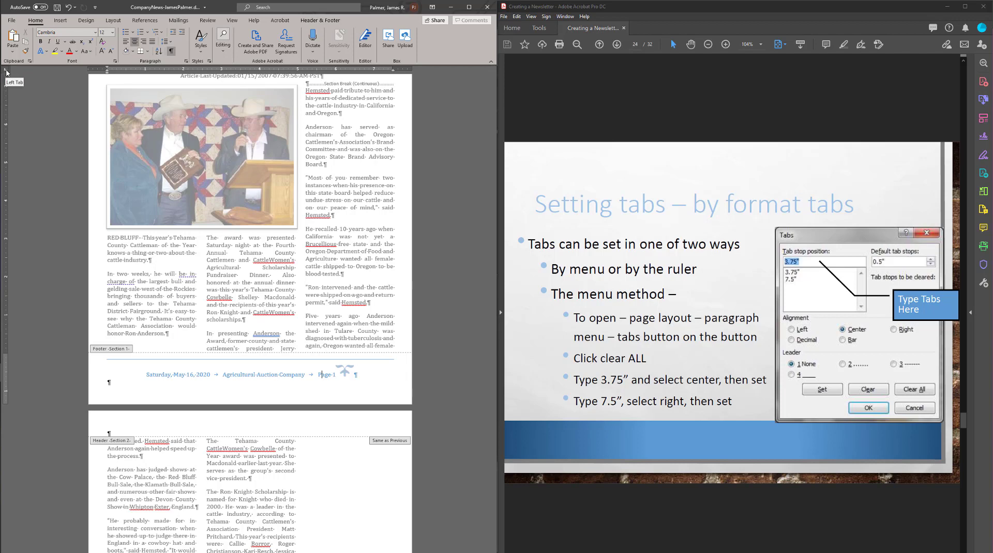
mouse_move(8, 77)
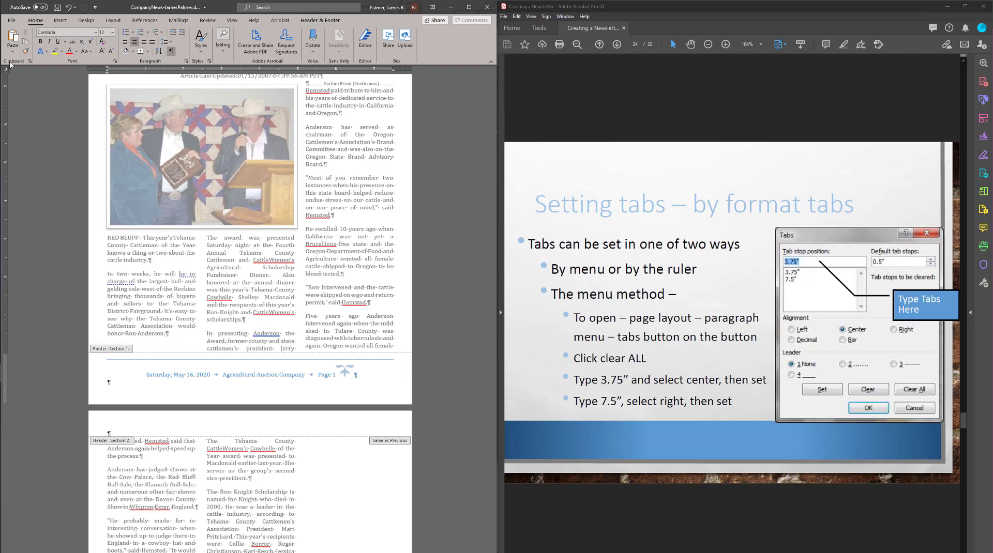
mouse_move(264, 93)
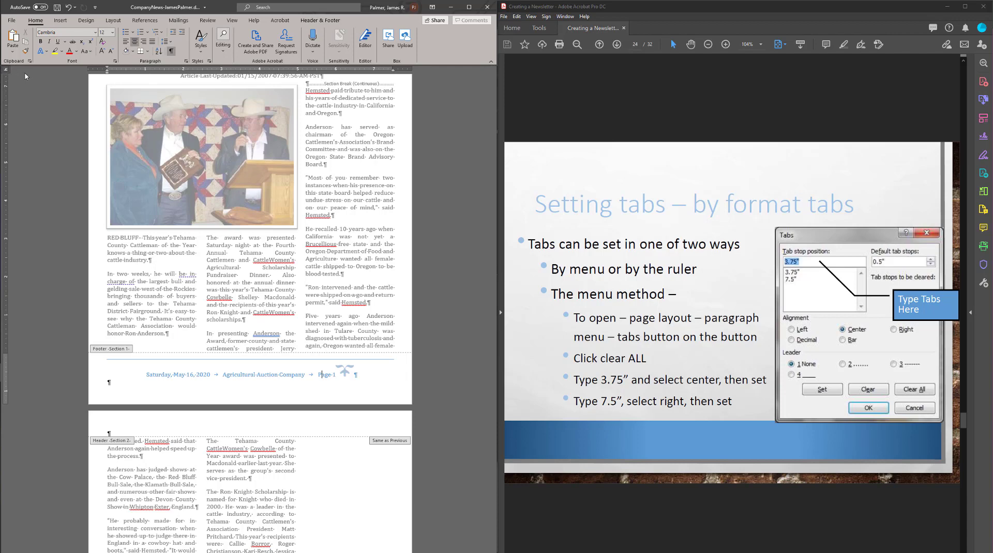
mouse_move(24, 76)
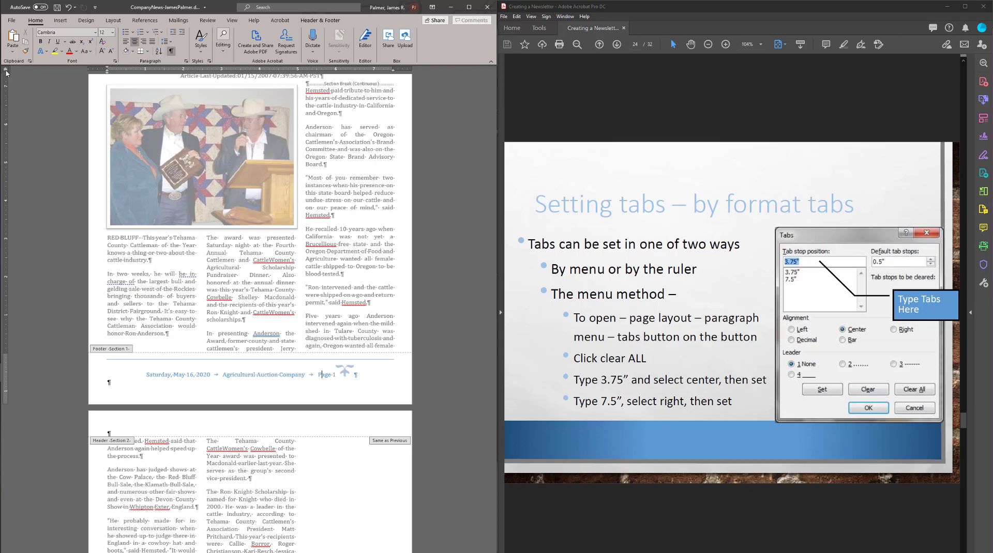
mouse_move(145, 70)
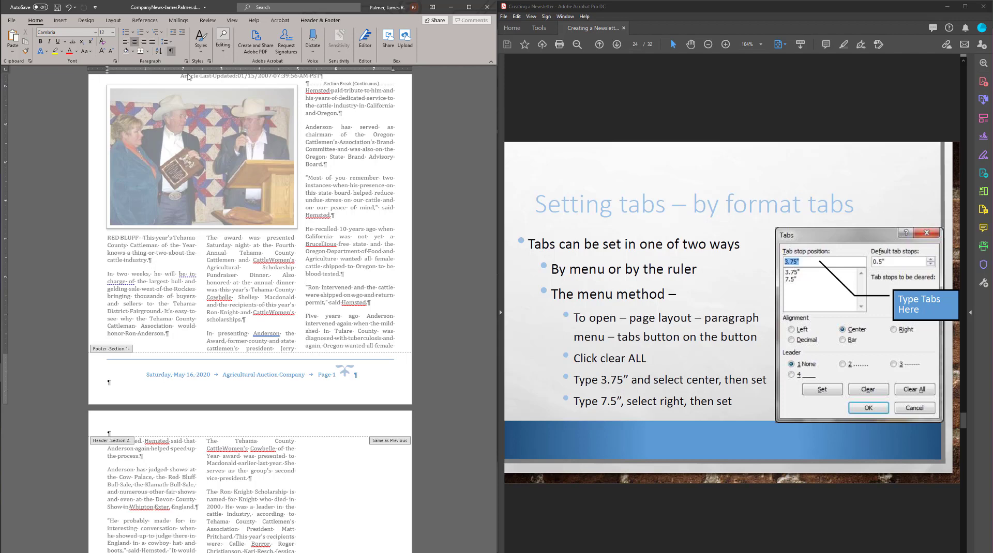
mouse_move(111, 70)
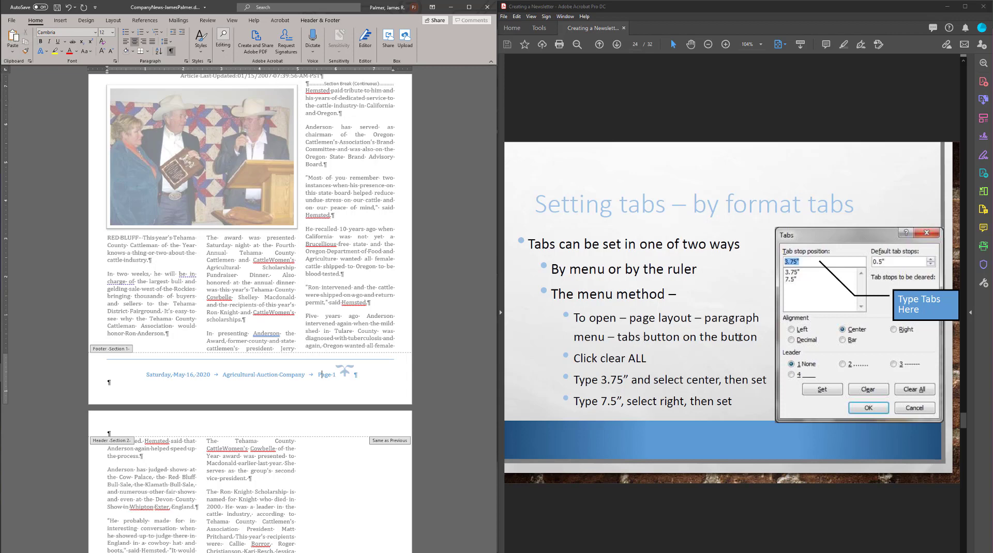
mouse_move(139, 72)
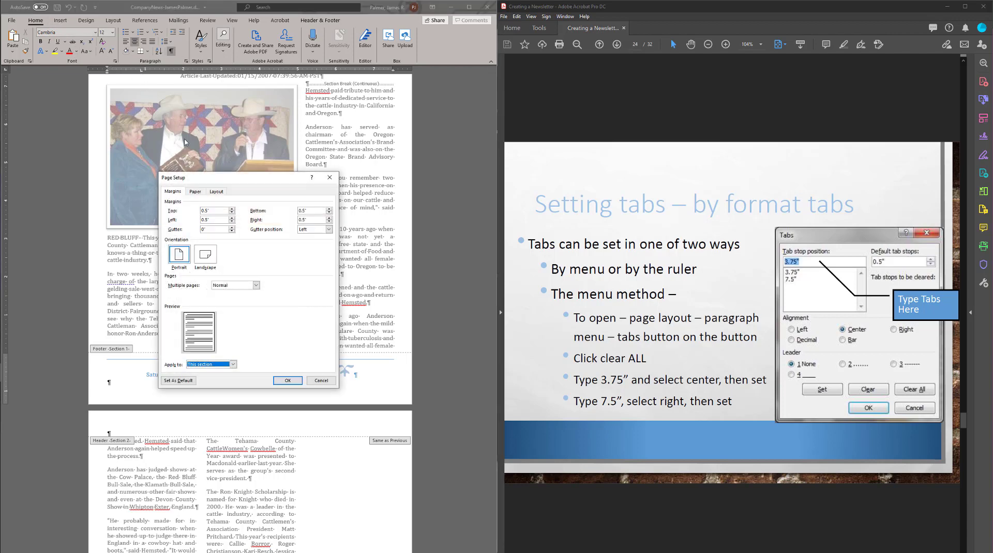
mouse_move(329, 178)
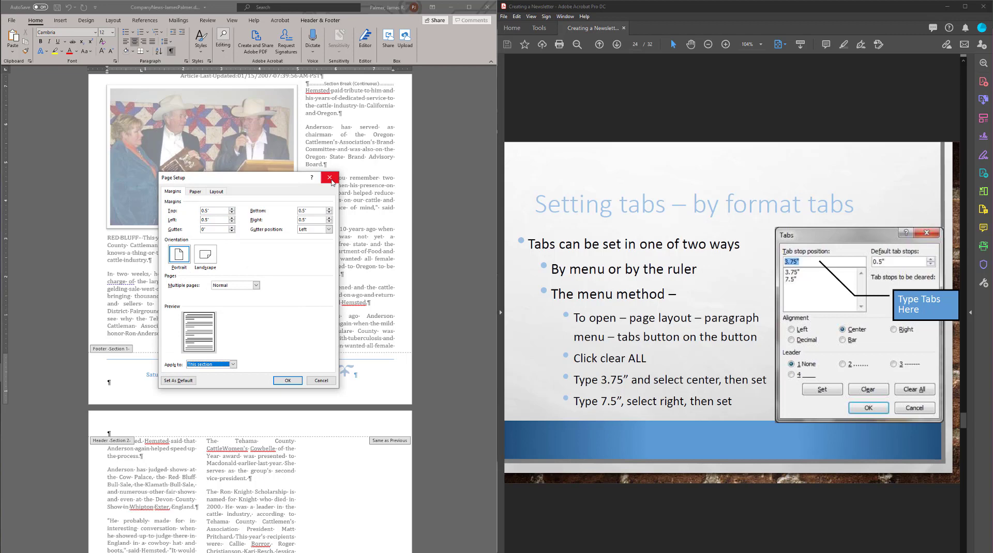
left_click(330, 178)
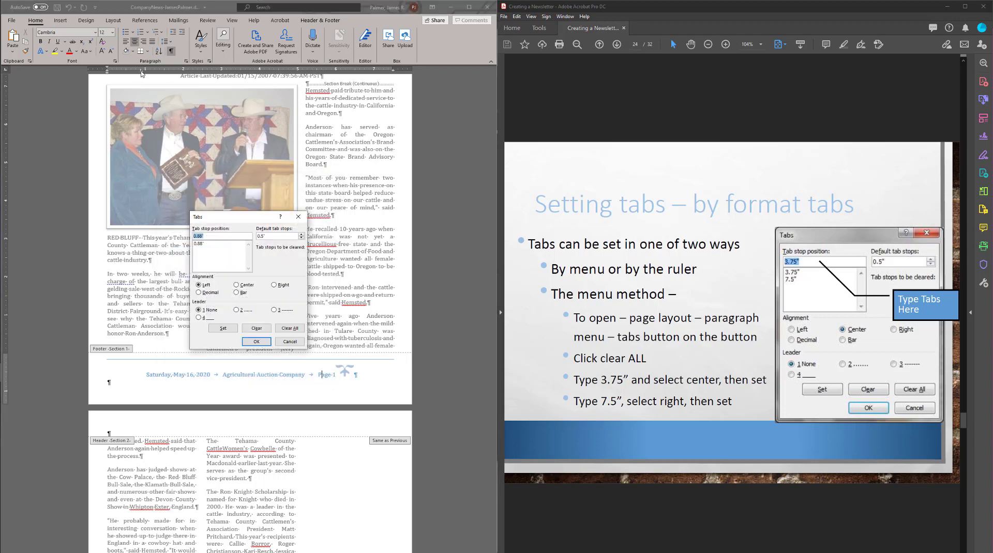
mouse_move(257, 180)
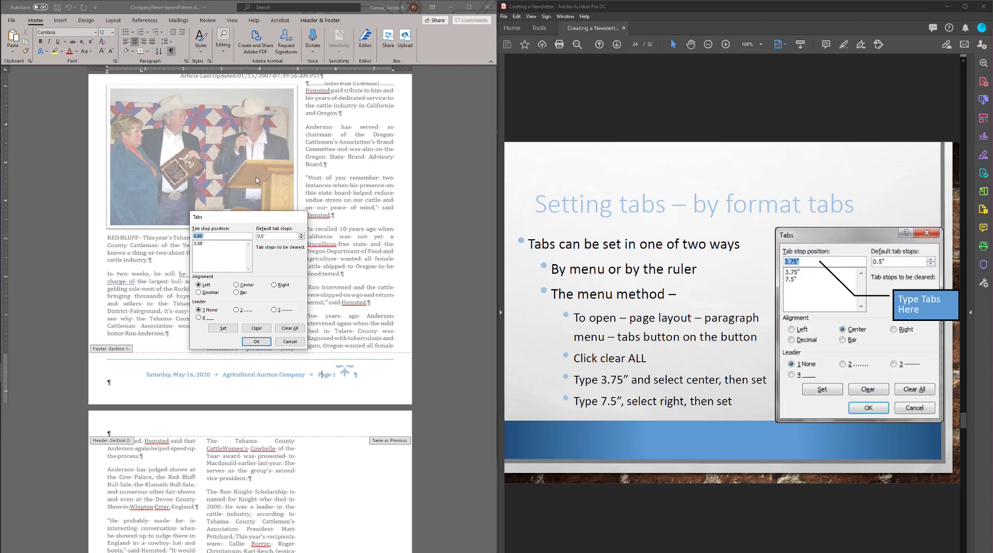
left_click(256, 341)
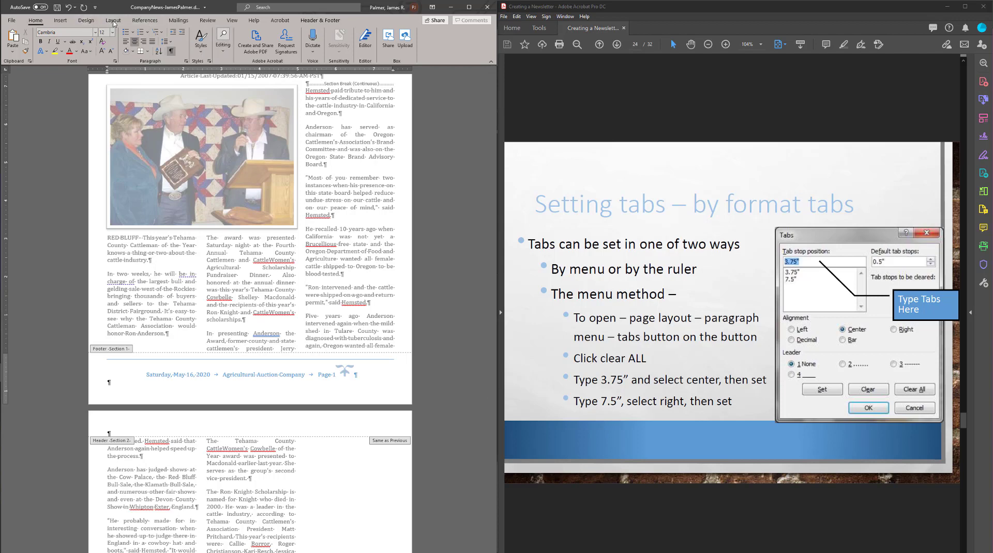
Open the footer paragraph's Tabs dialog from the Layout tab's Paragraph settings
left_click(113, 20)
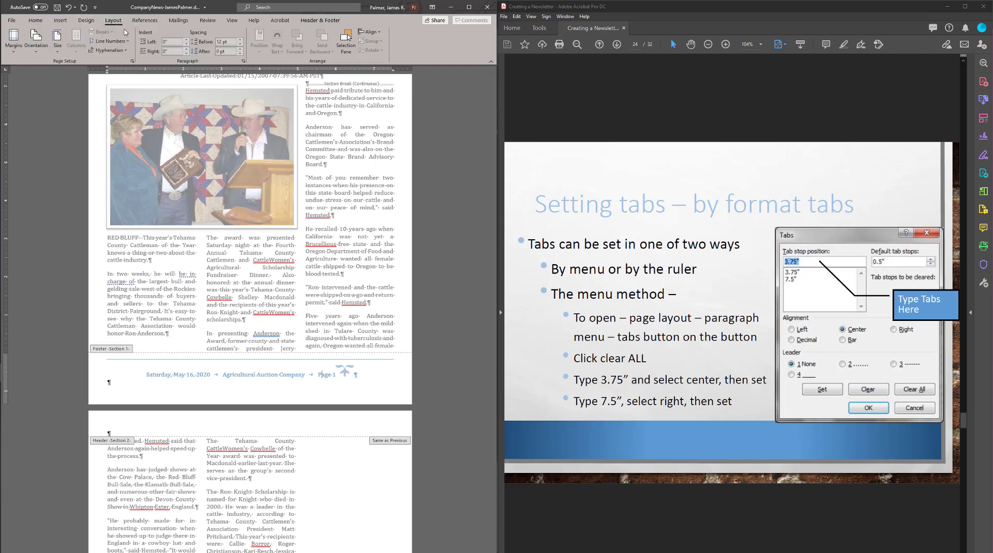
mouse_move(13, 38)
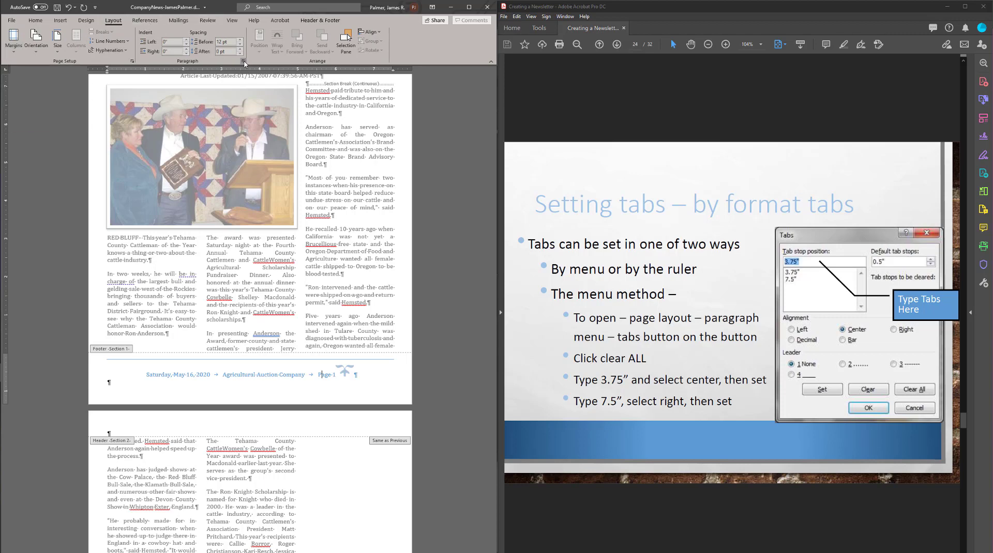
left_click(243, 61)
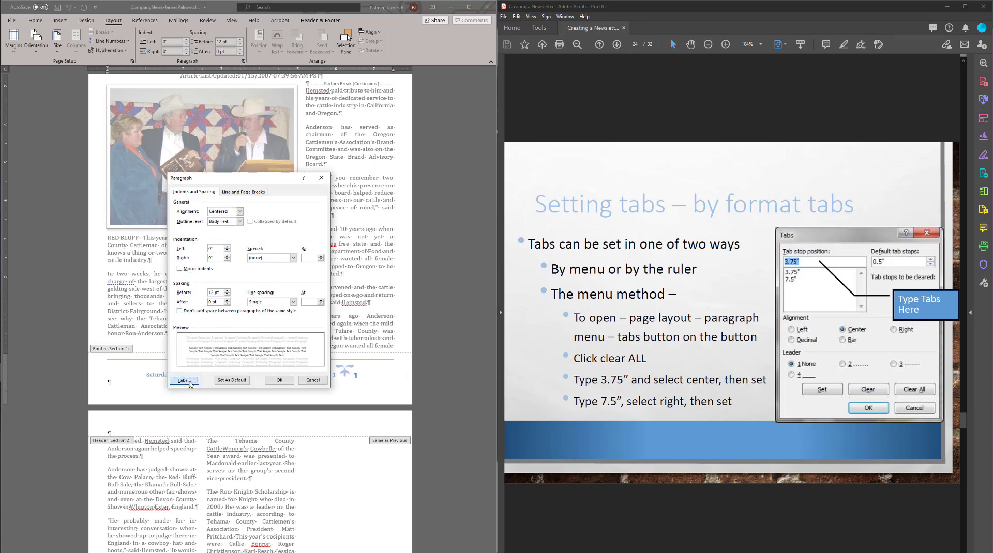
left_click(184, 380)
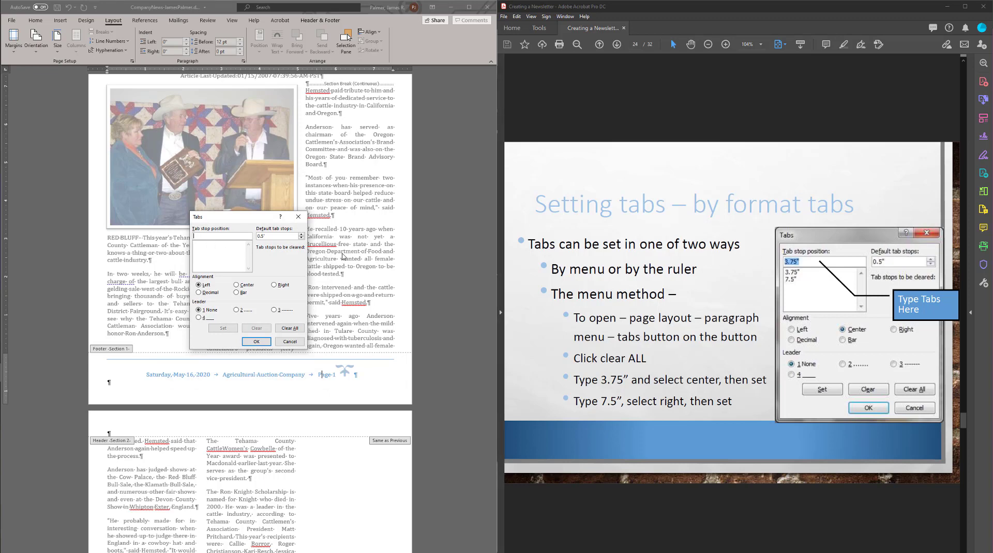
Add a centered tab stop at 3.75" and a right-aligned stop at 7.5"
left_click(288, 328)
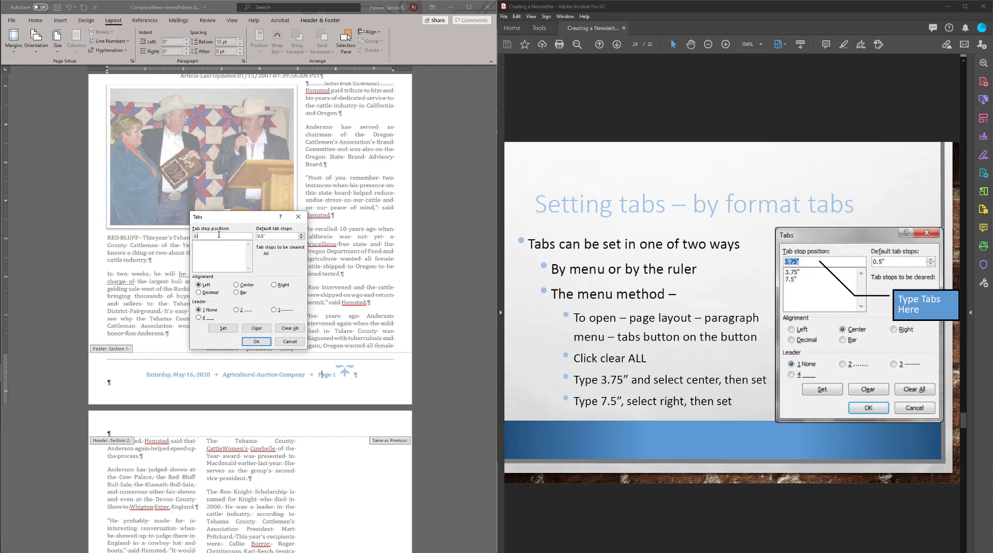
type("3.75")
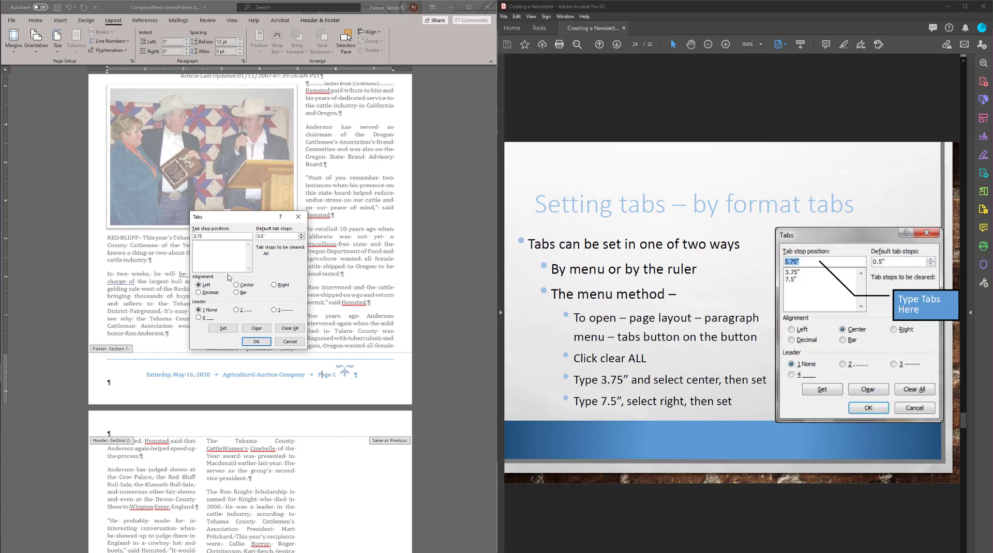
left_click(236, 284)
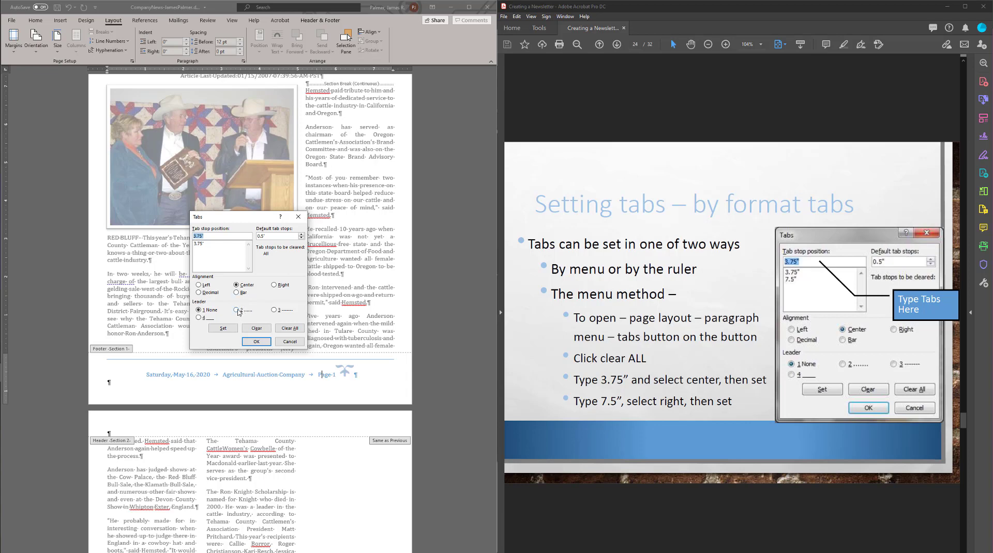
mouse_move(233, 246)
type("7.5")
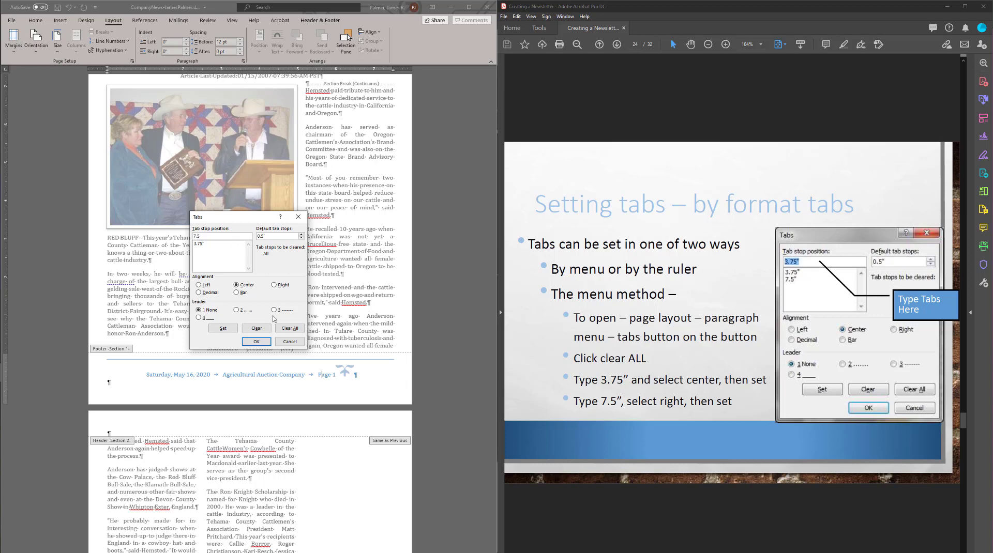
left_click(274, 284)
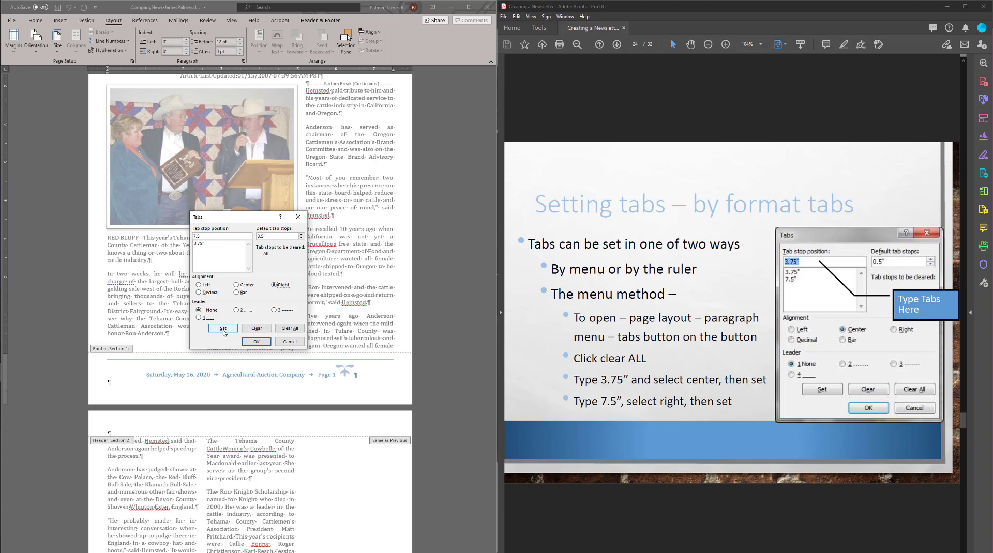
left_click(222, 328)
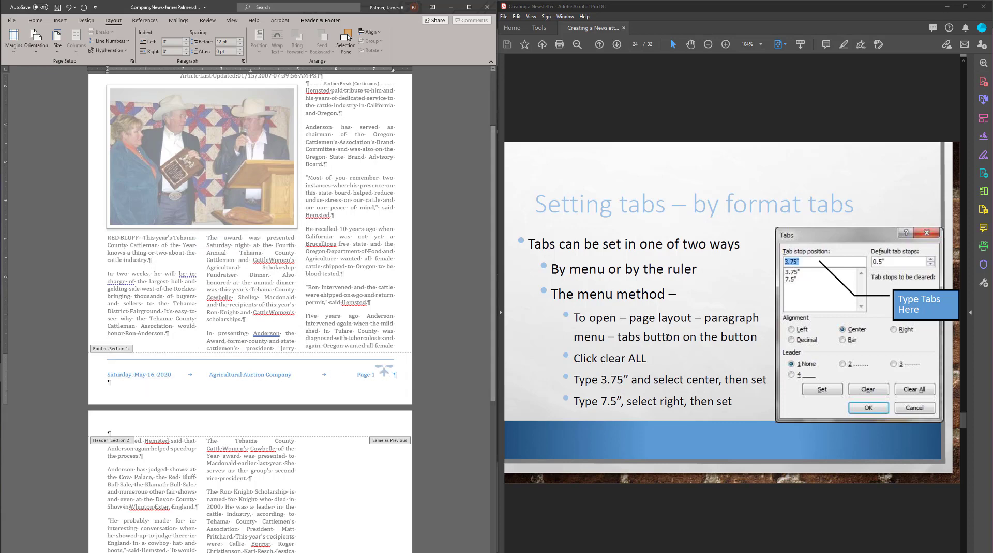
left_click(615, 45)
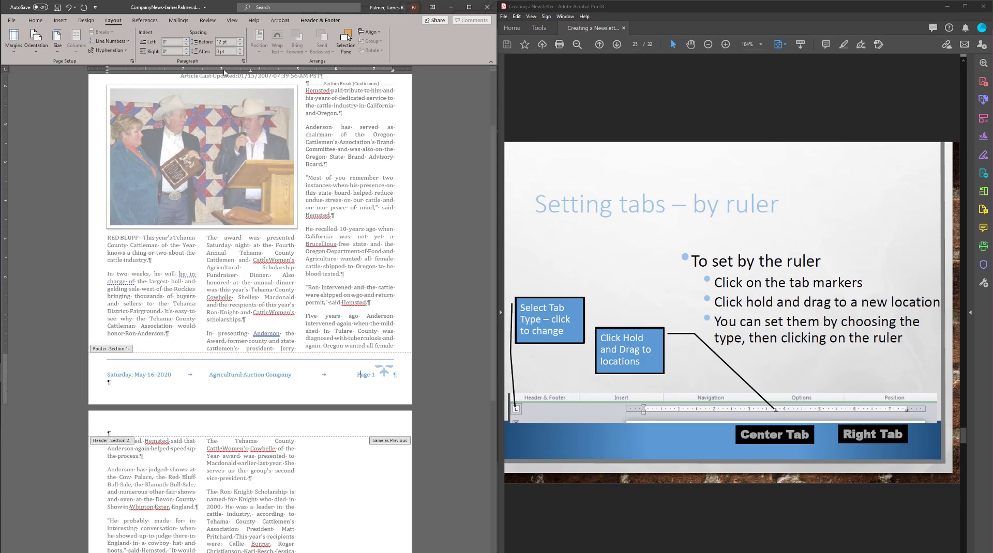
mouse_move(248, 74)
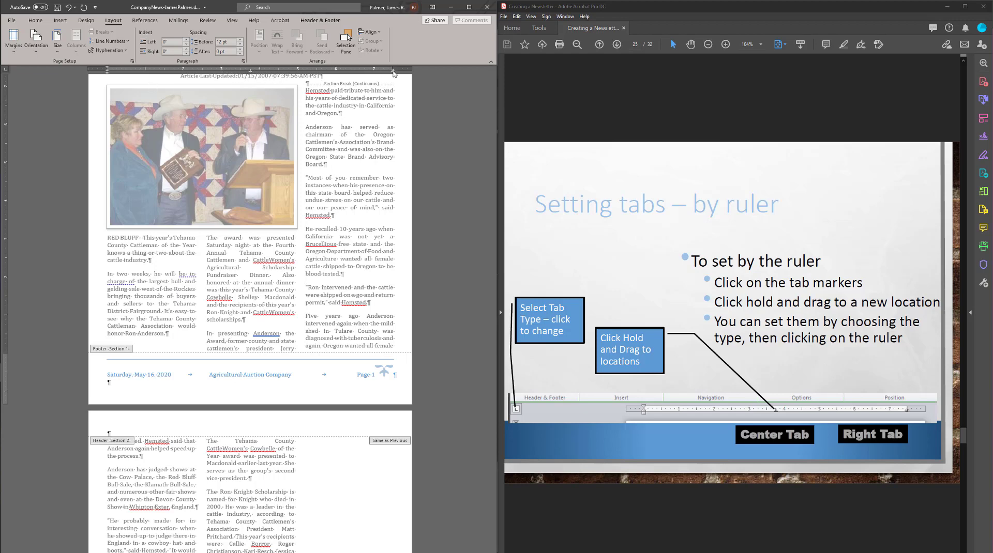
mouse_move(406, 204)
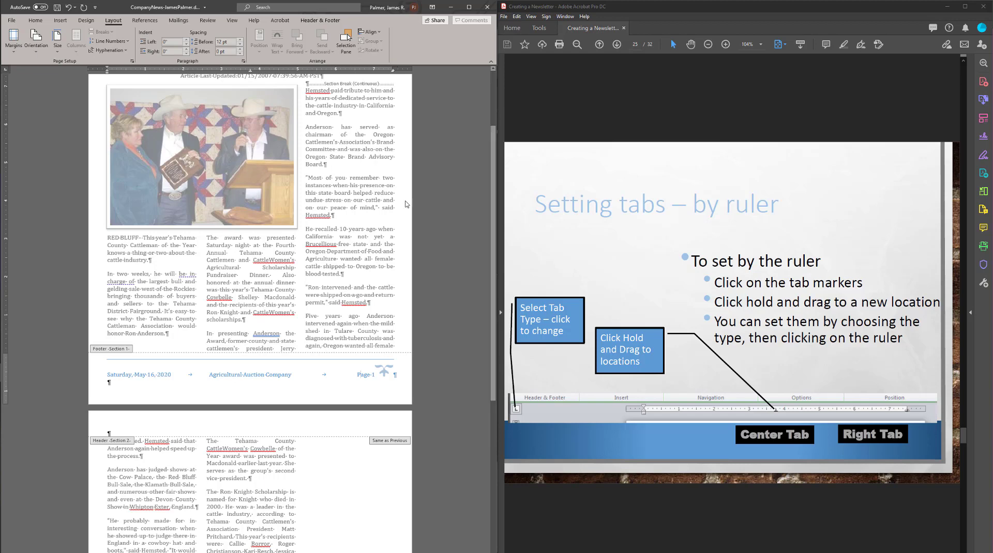
left_click(615, 45)
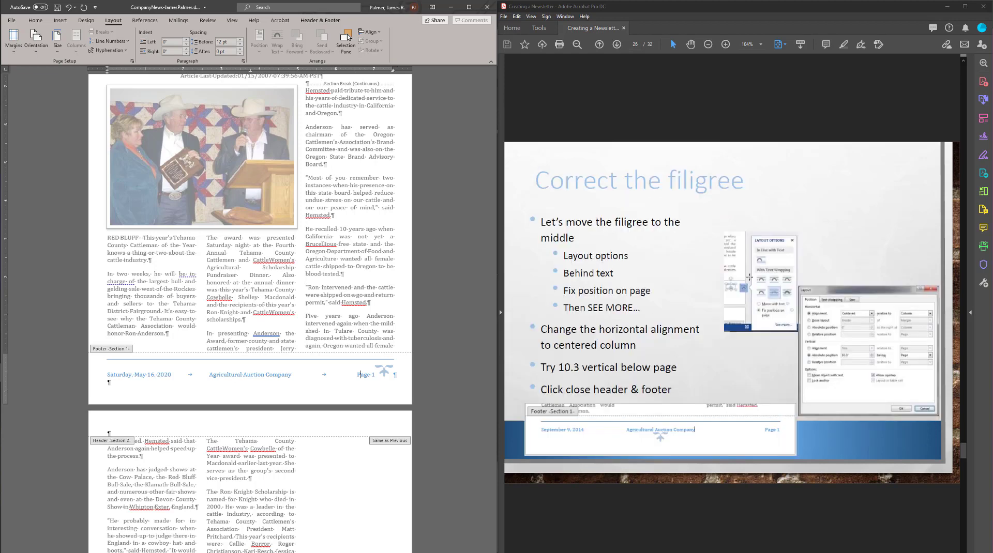
mouse_move(635, 309)
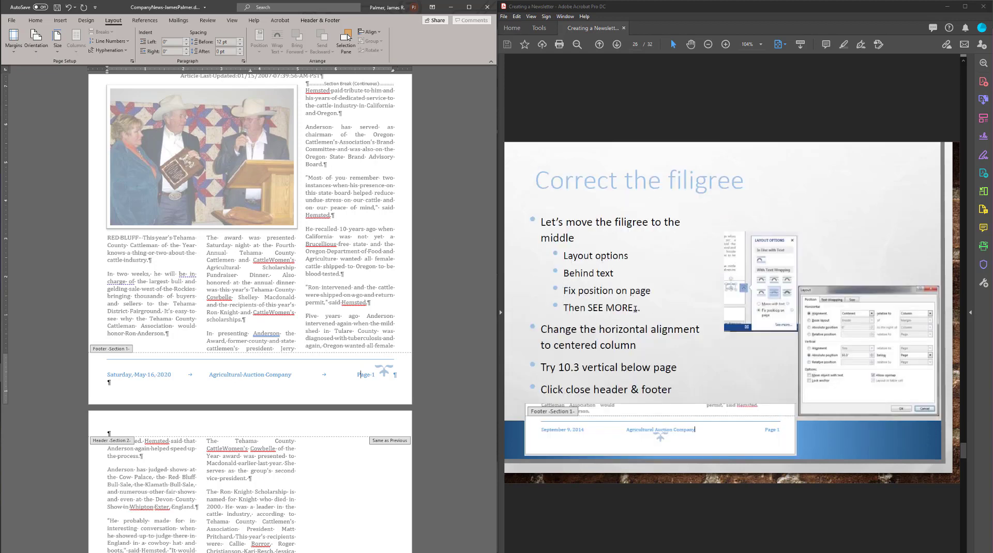
Select the footer filigree and set its text wrapping to Behind Text
left_click(383, 370)
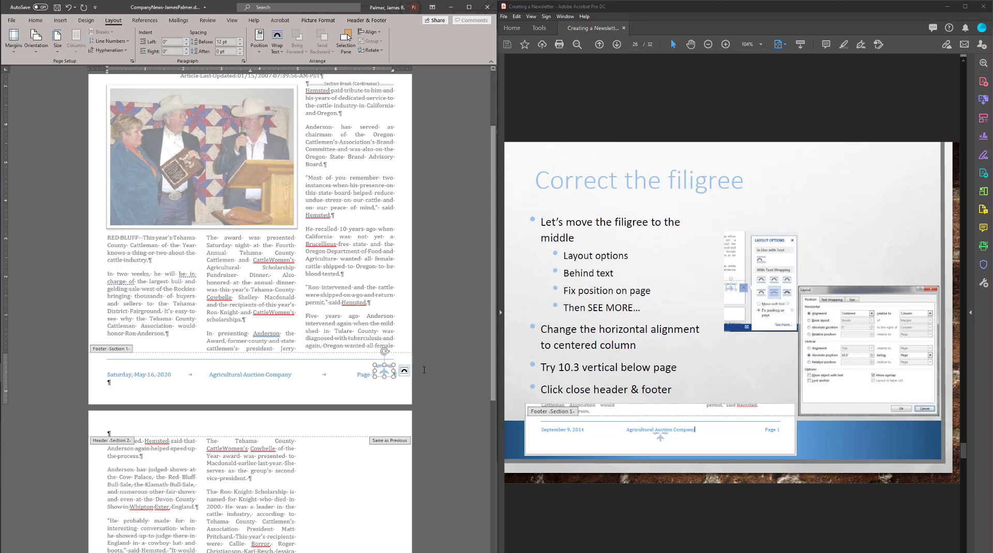
mouse_move(405, 370)
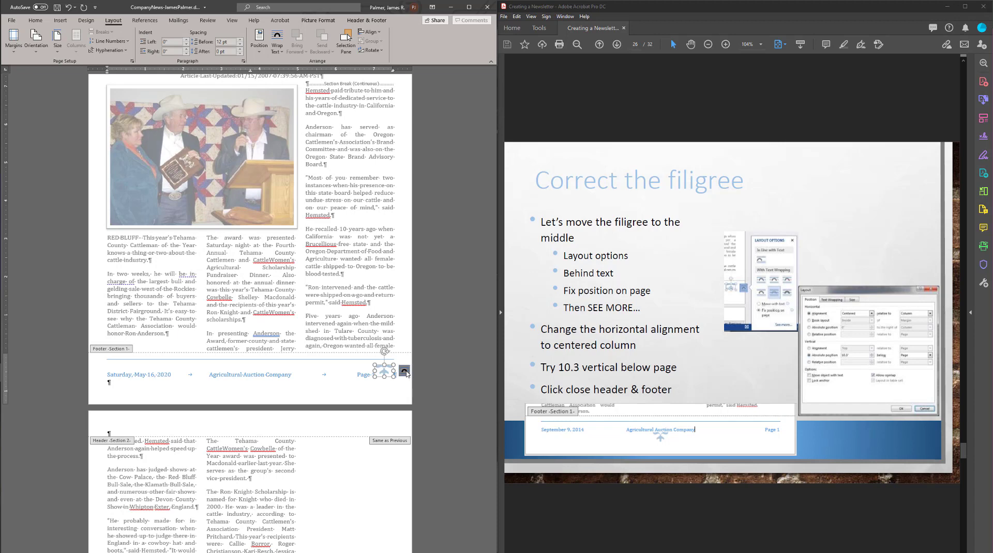
left_click(405, 370)
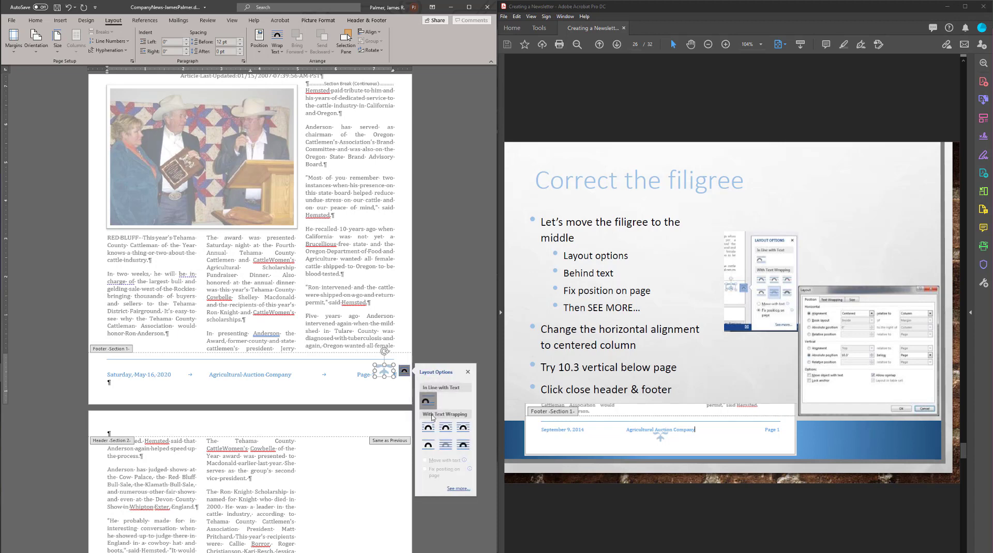
mouse_move(462, 446)
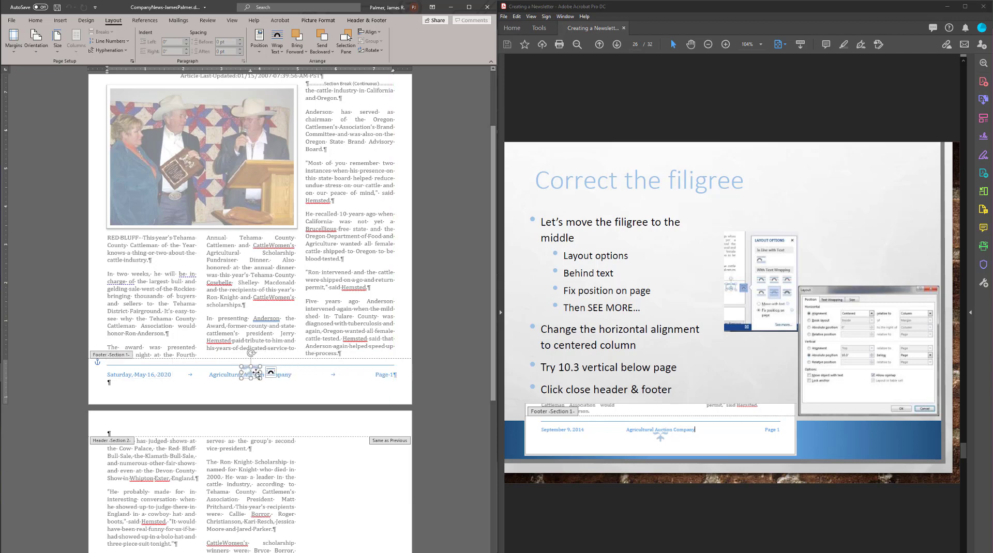
mouse_move(271, 372)
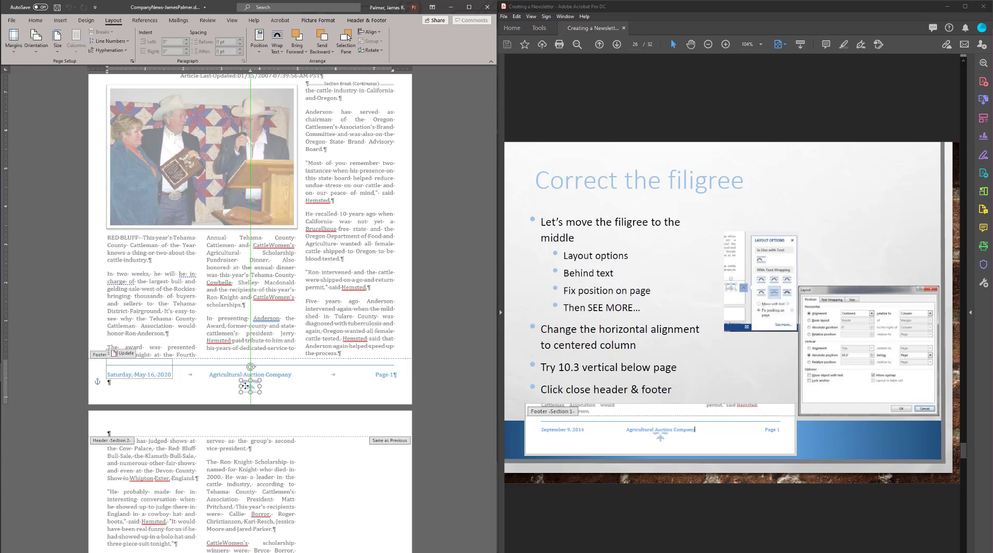
left_click(270, 387)
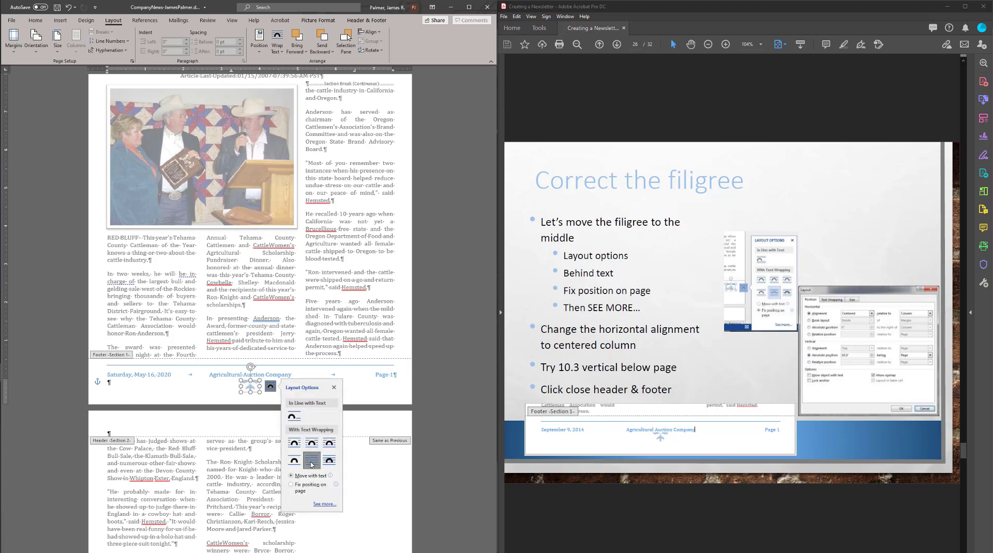
left_click(333, 387)
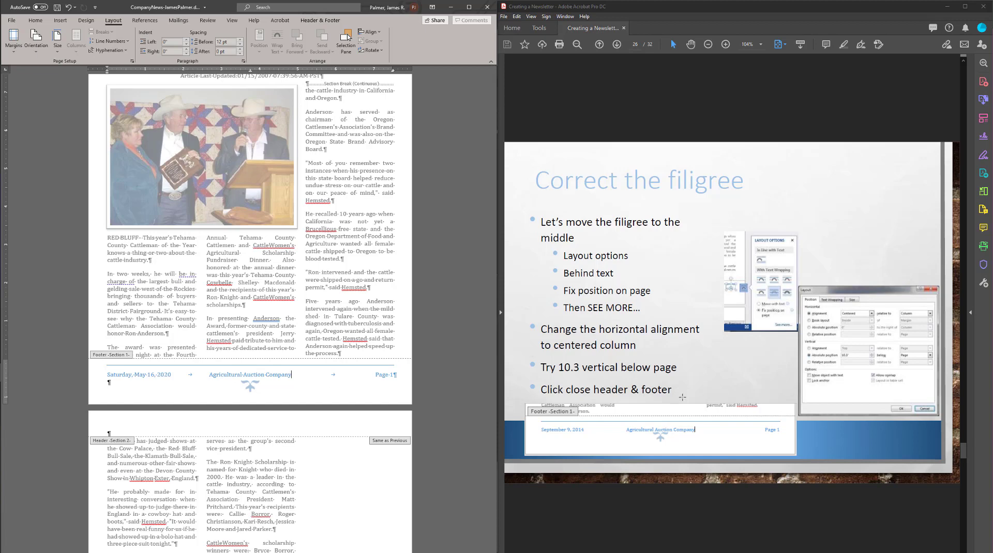
mouse_move(446, 317)
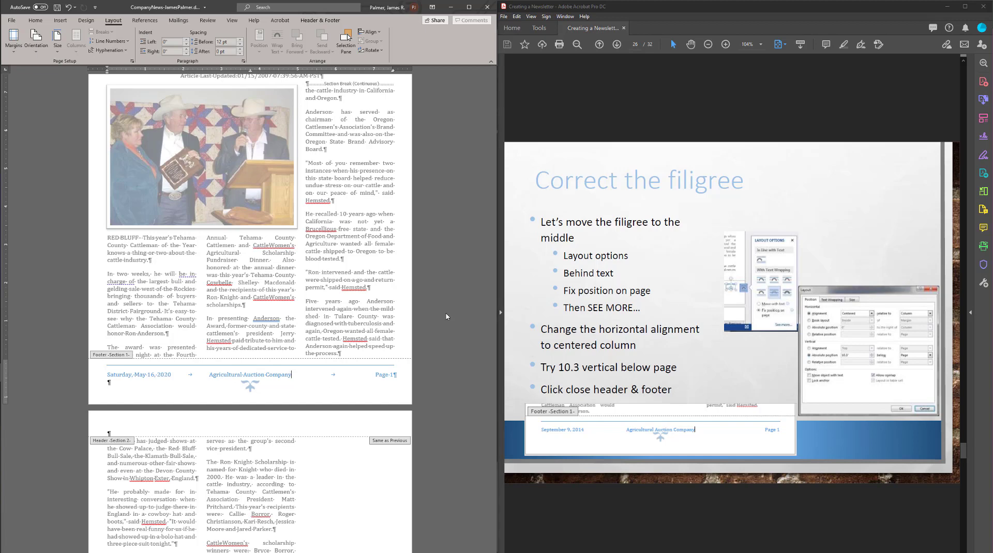
mouse_move(248, 385)
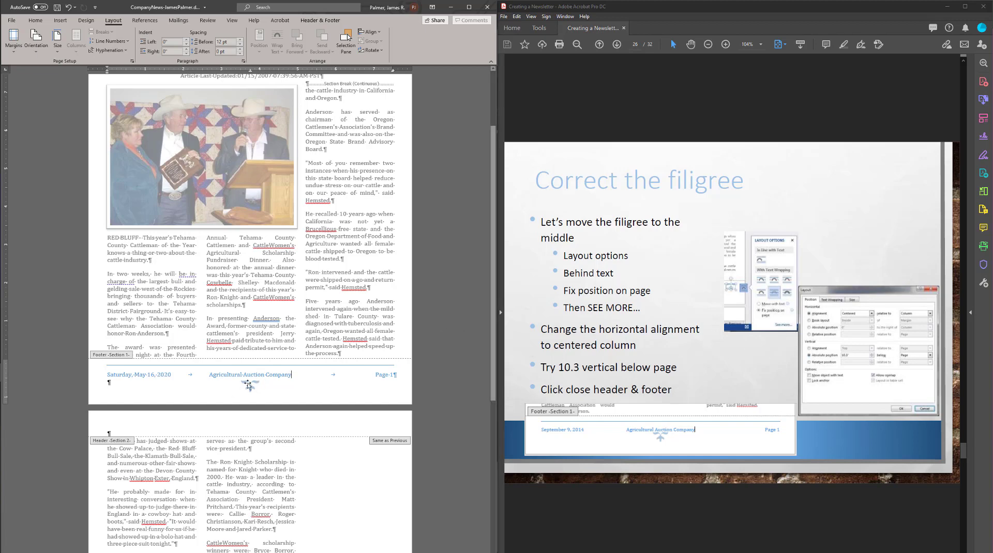
Fix the filigree's position at 10.3" below the page top via layout options
left_click(250, 377)
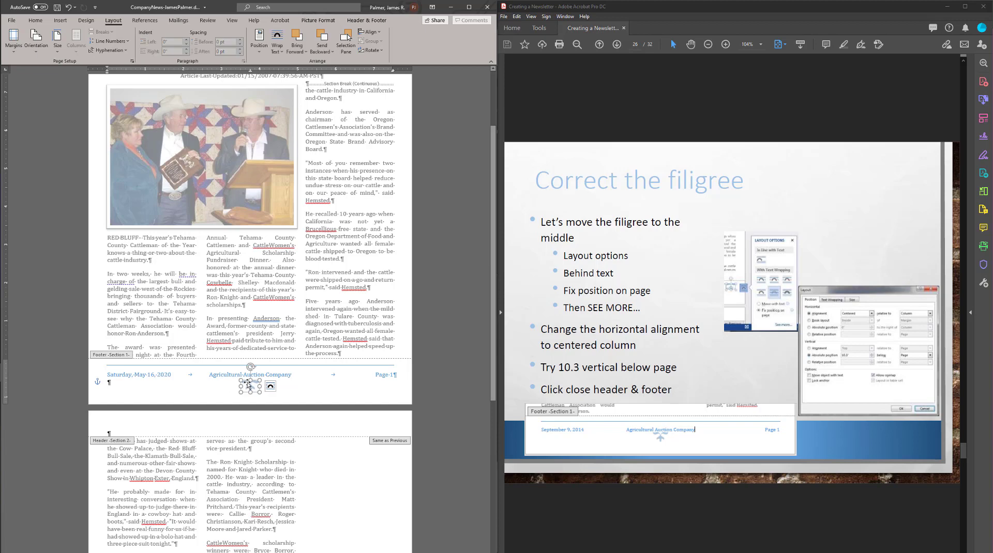
mouse_move(486, 389)
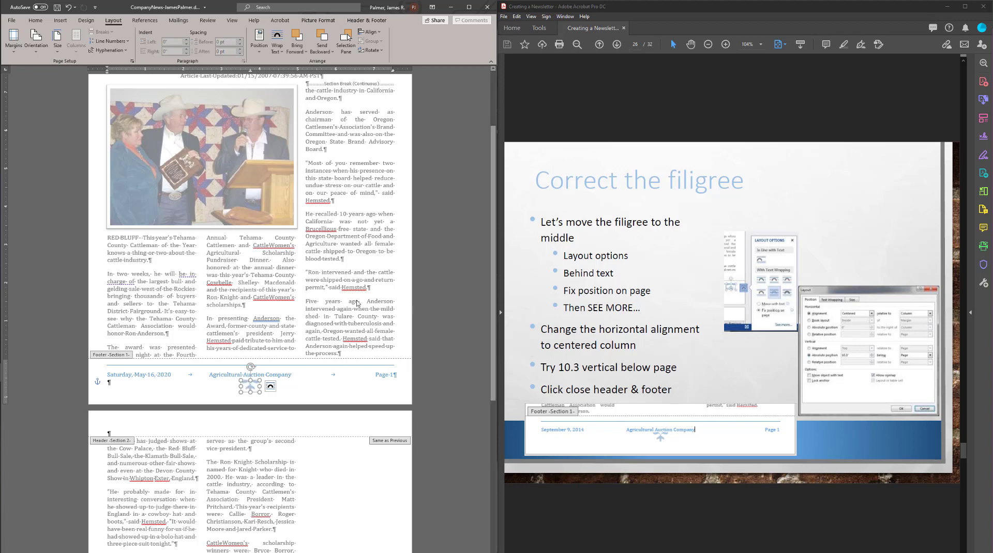
left_click(271, 387)
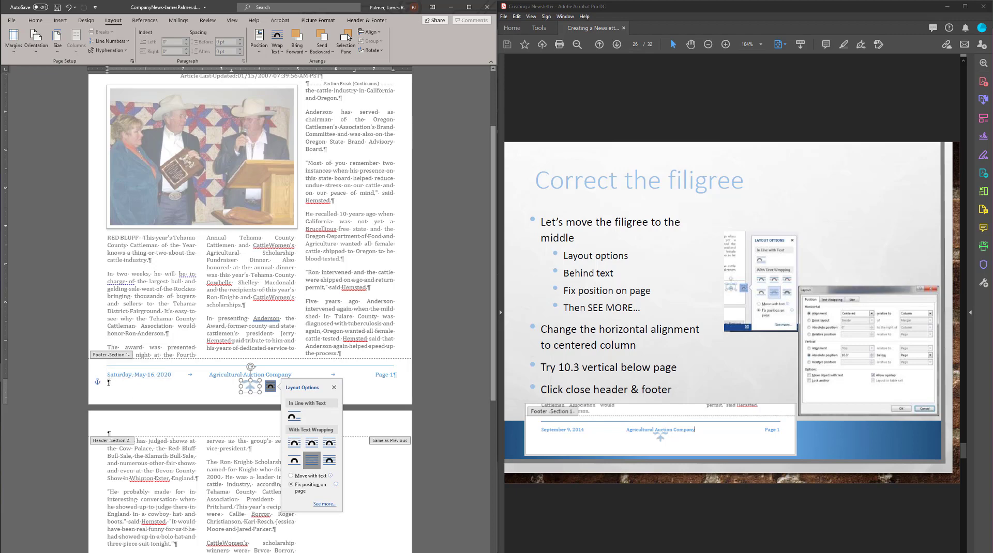
mouse_move(232, 393)
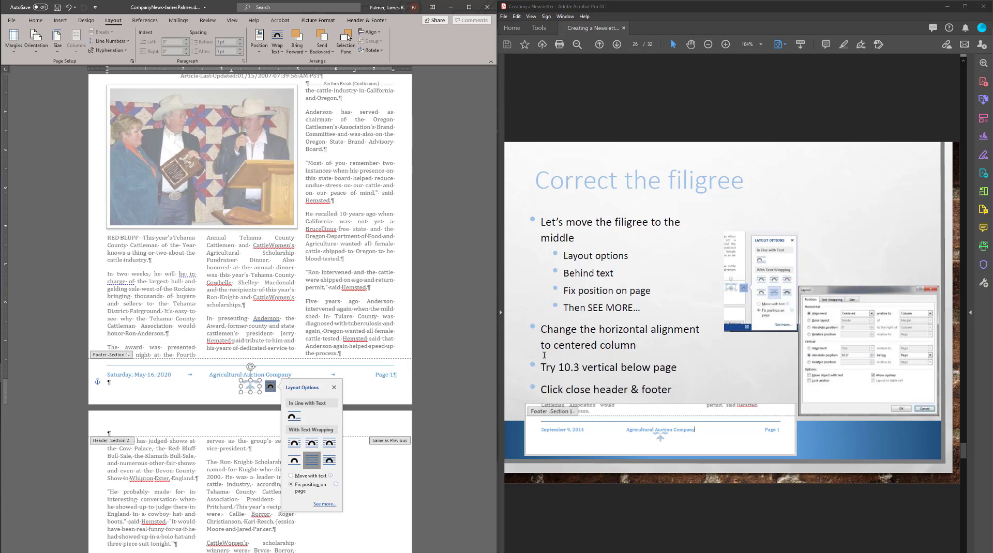
mouse_move(325, 505)
type("10.3")
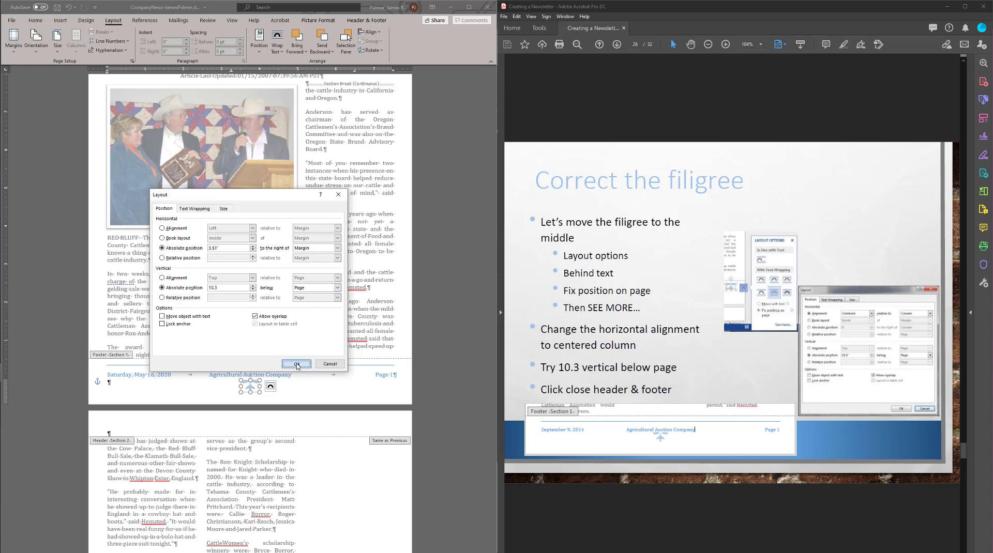
left_click(296, 363)
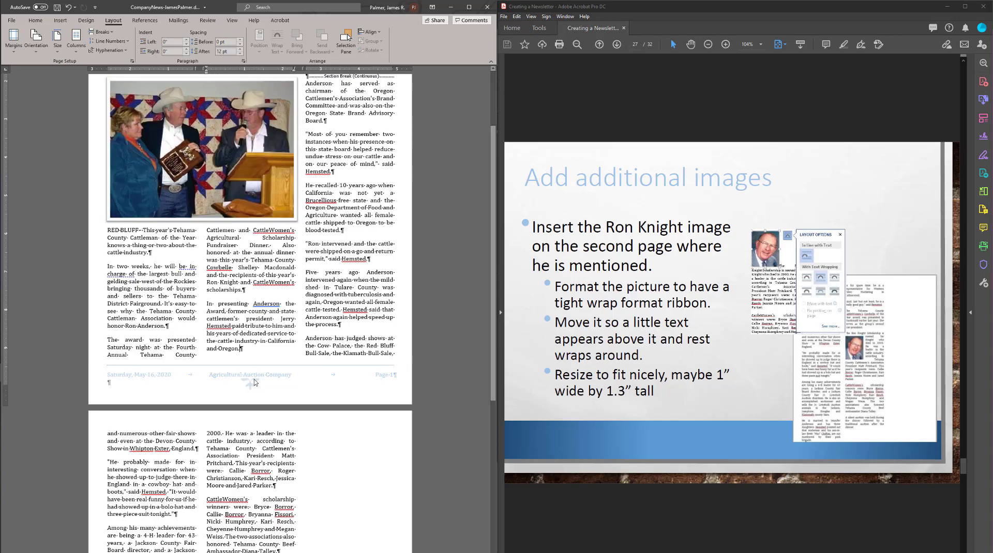
Double-click the footer to reopen it for editing
double_click(139, 375)
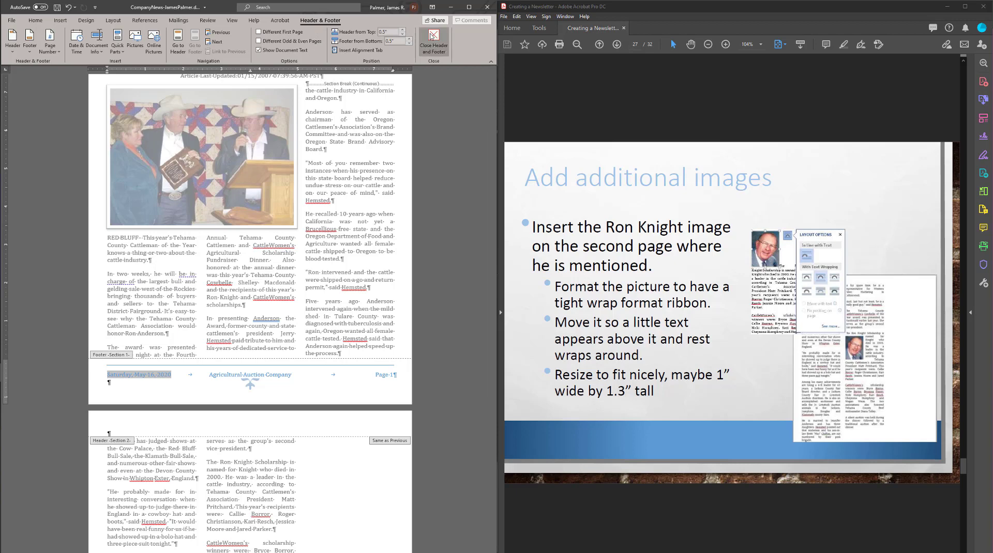
mouse_move(434, 39)
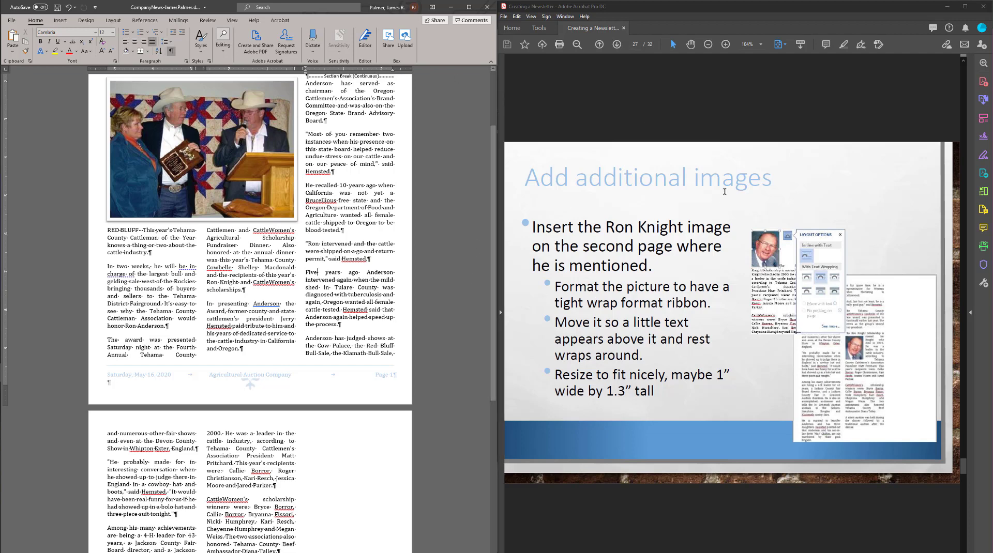
mouse_move(723, 191)
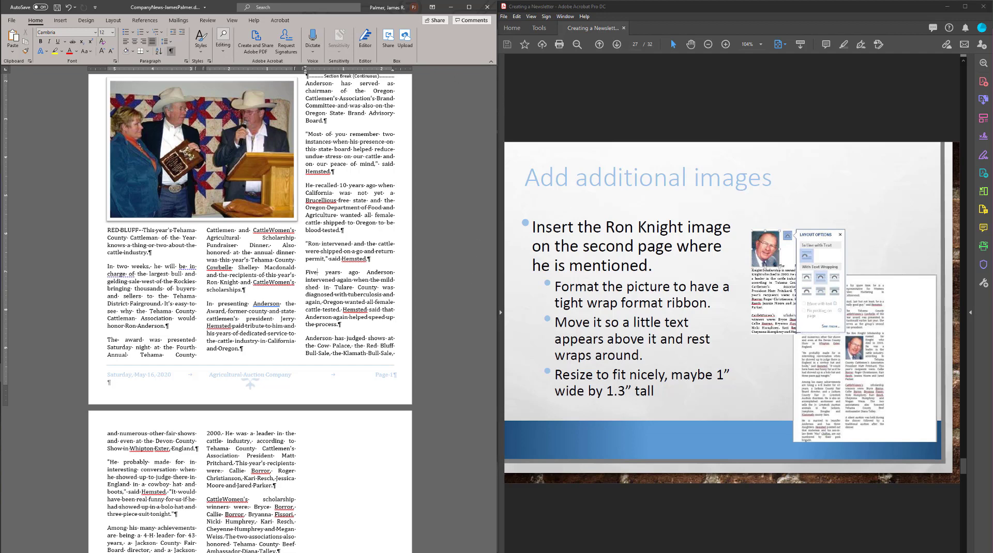